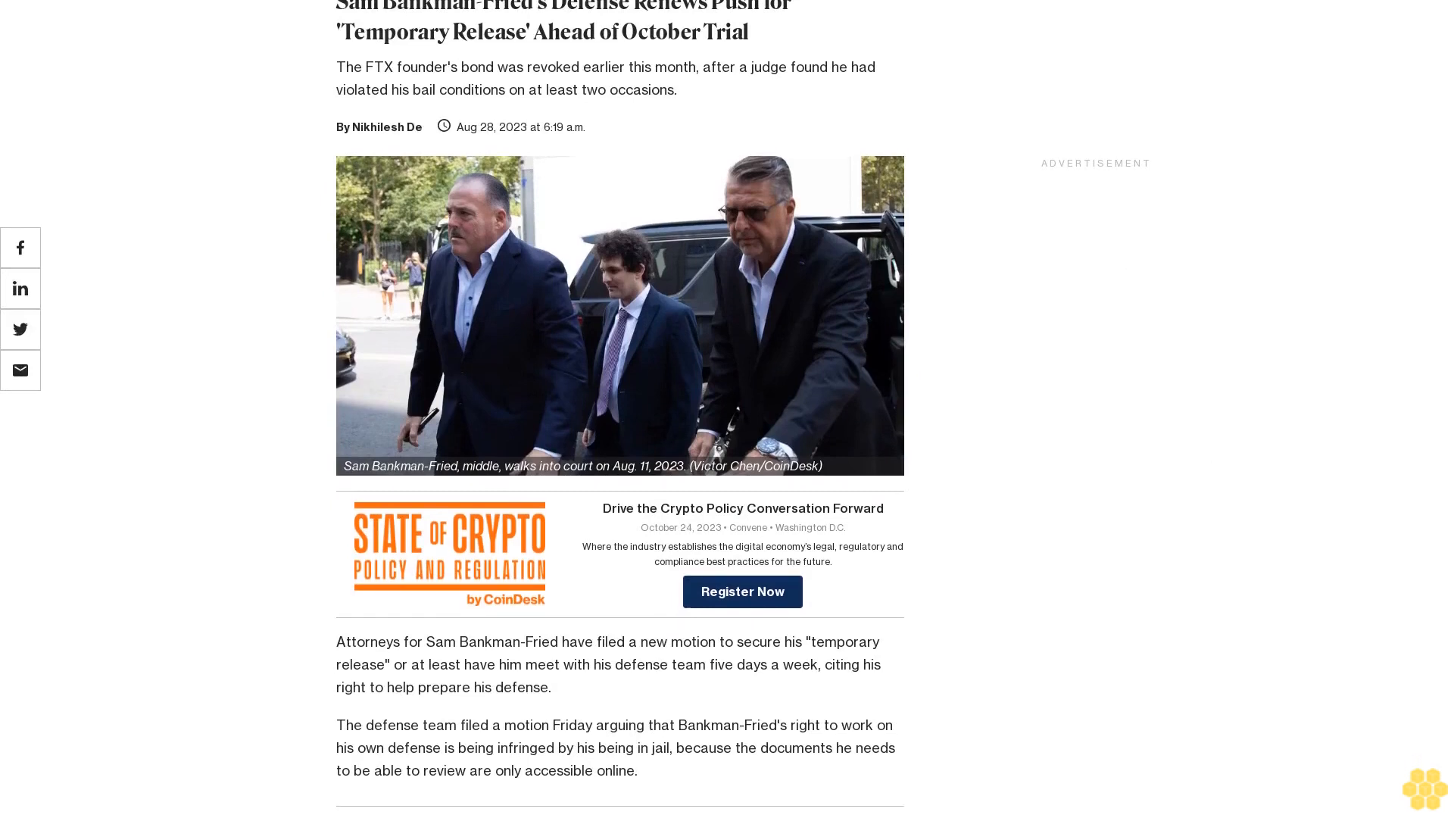
{"action": "scroll", "scroll_direction": "down", "scroll_amount": 3}
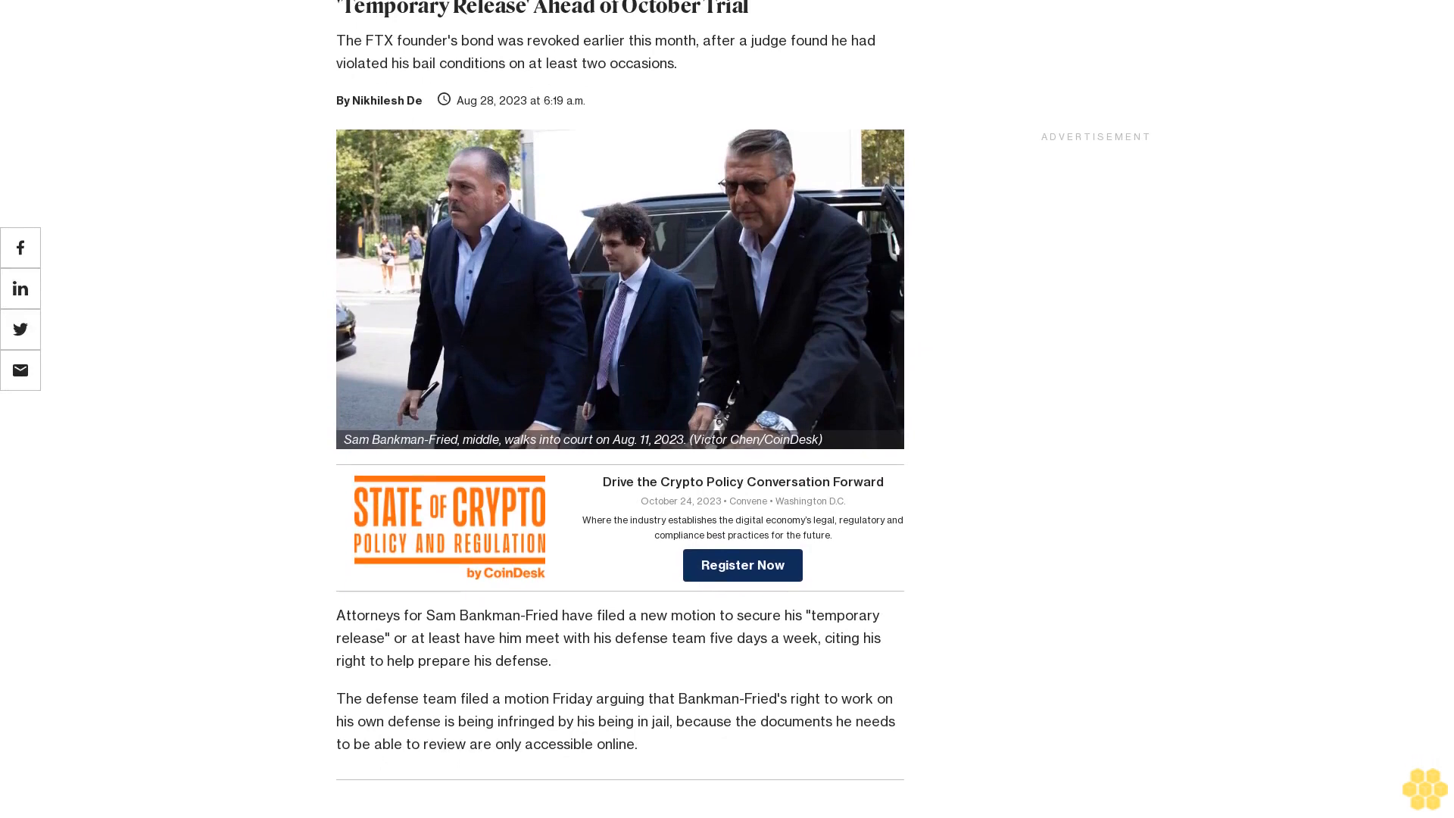
{"action": "scroll", "scroll_direction": "down", "scroll_amount": 3}
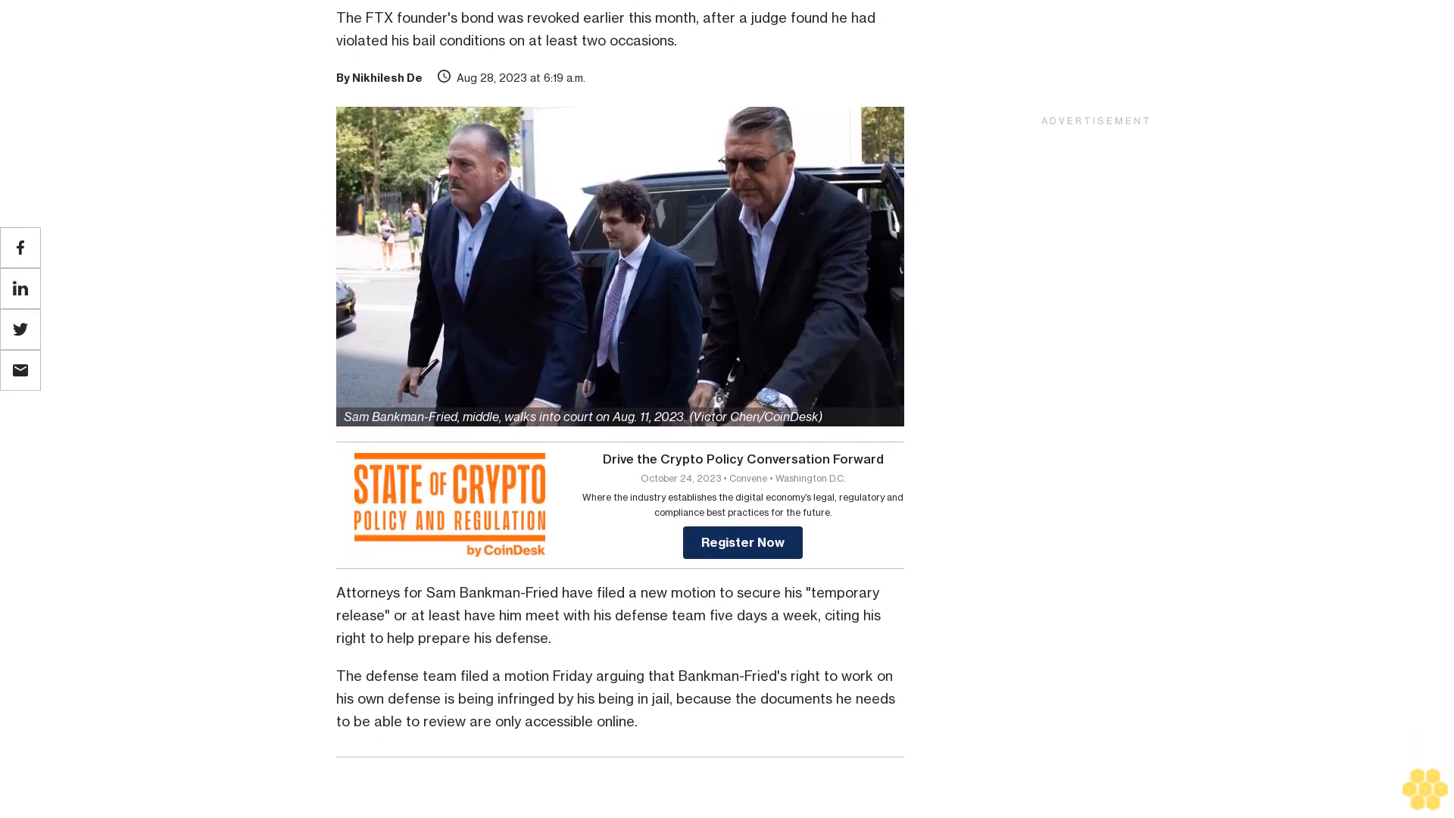
{"action": "scroll", "scroll_direction": "down", "scroll_amount": 3}
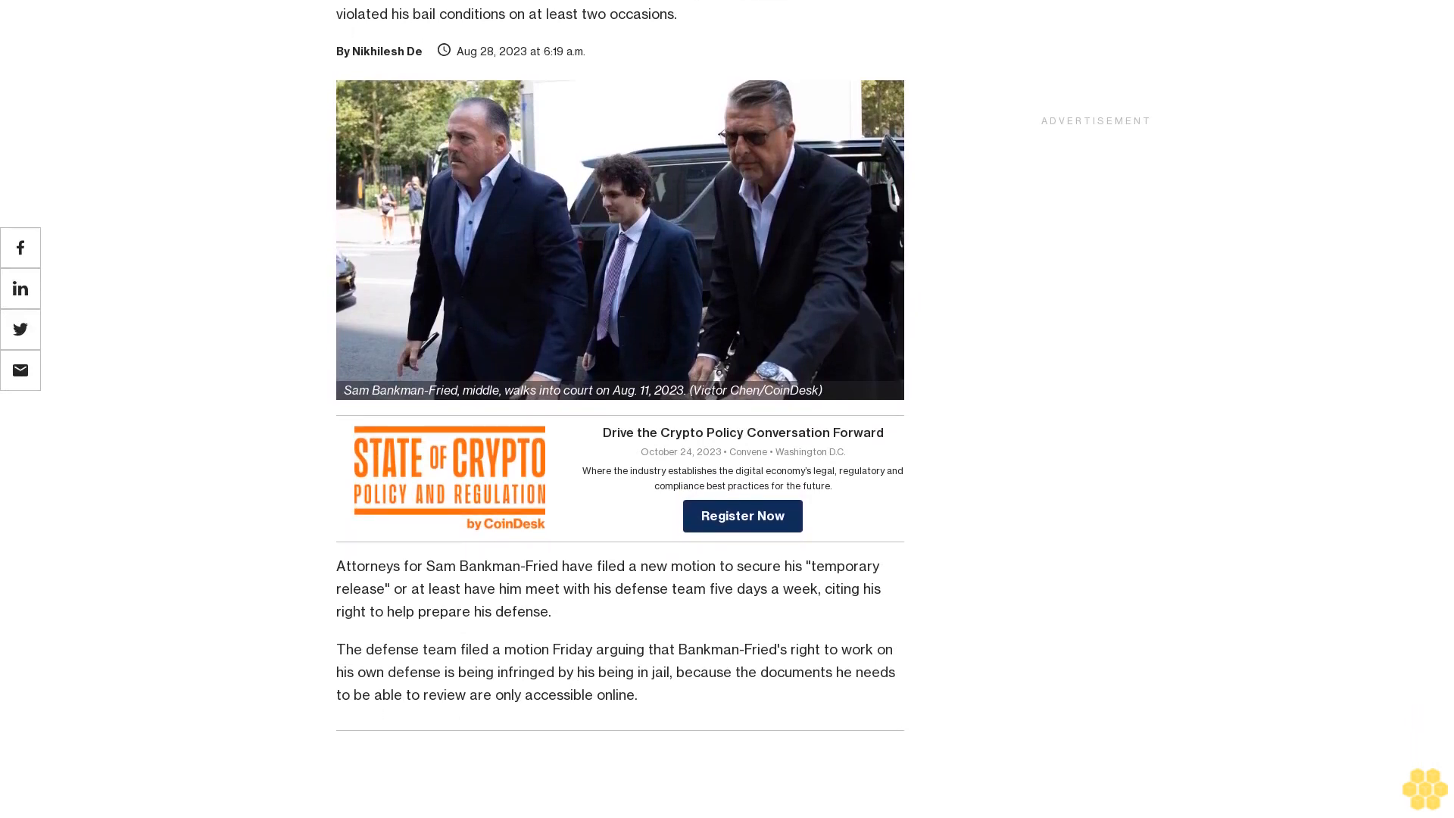
{"action": "scroll", "scroll_direction": "down", "scroll_amount": 3}
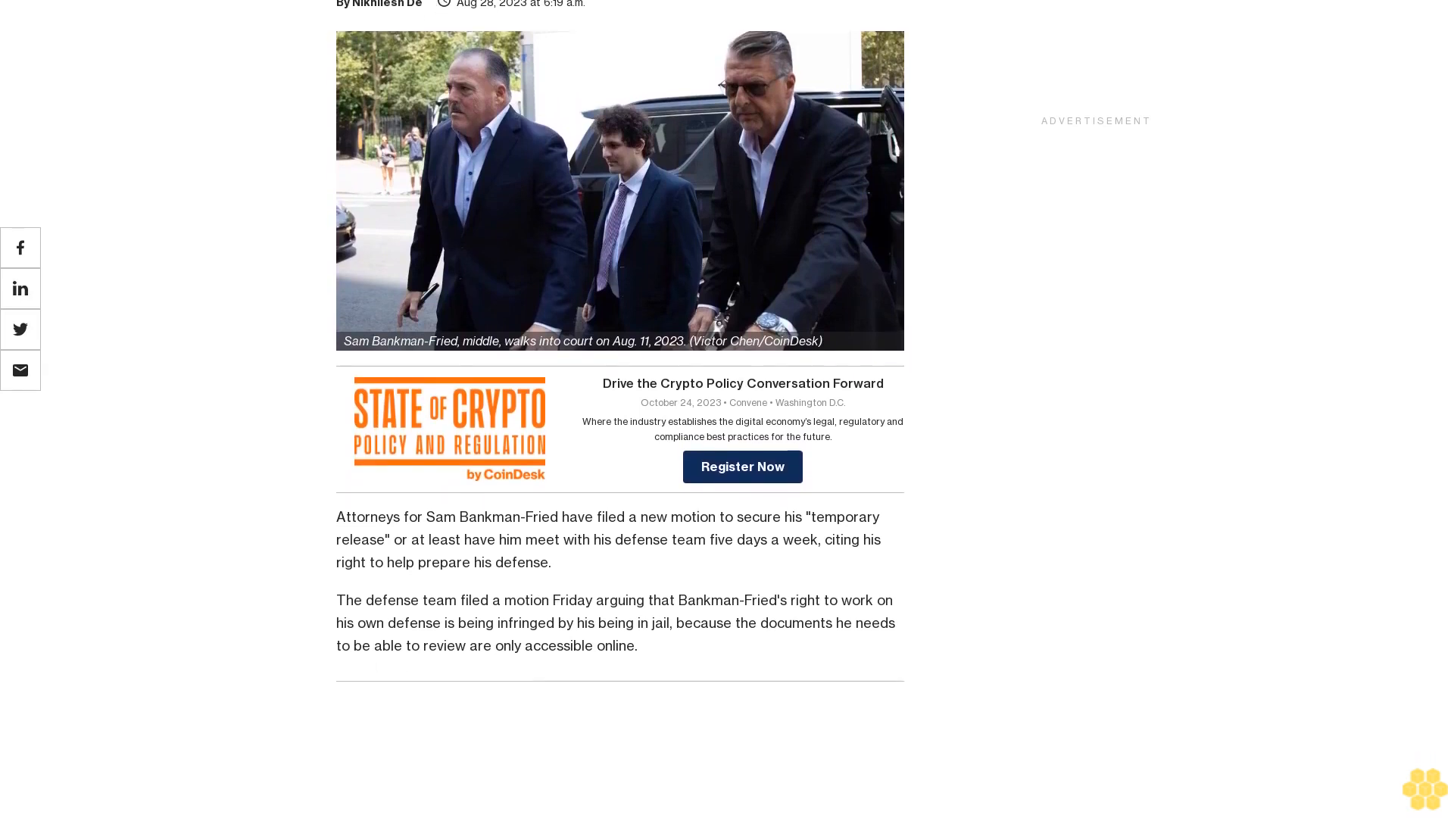
{"action": "scroll", "scroll_direction": "down", "scroll_amount": 3}
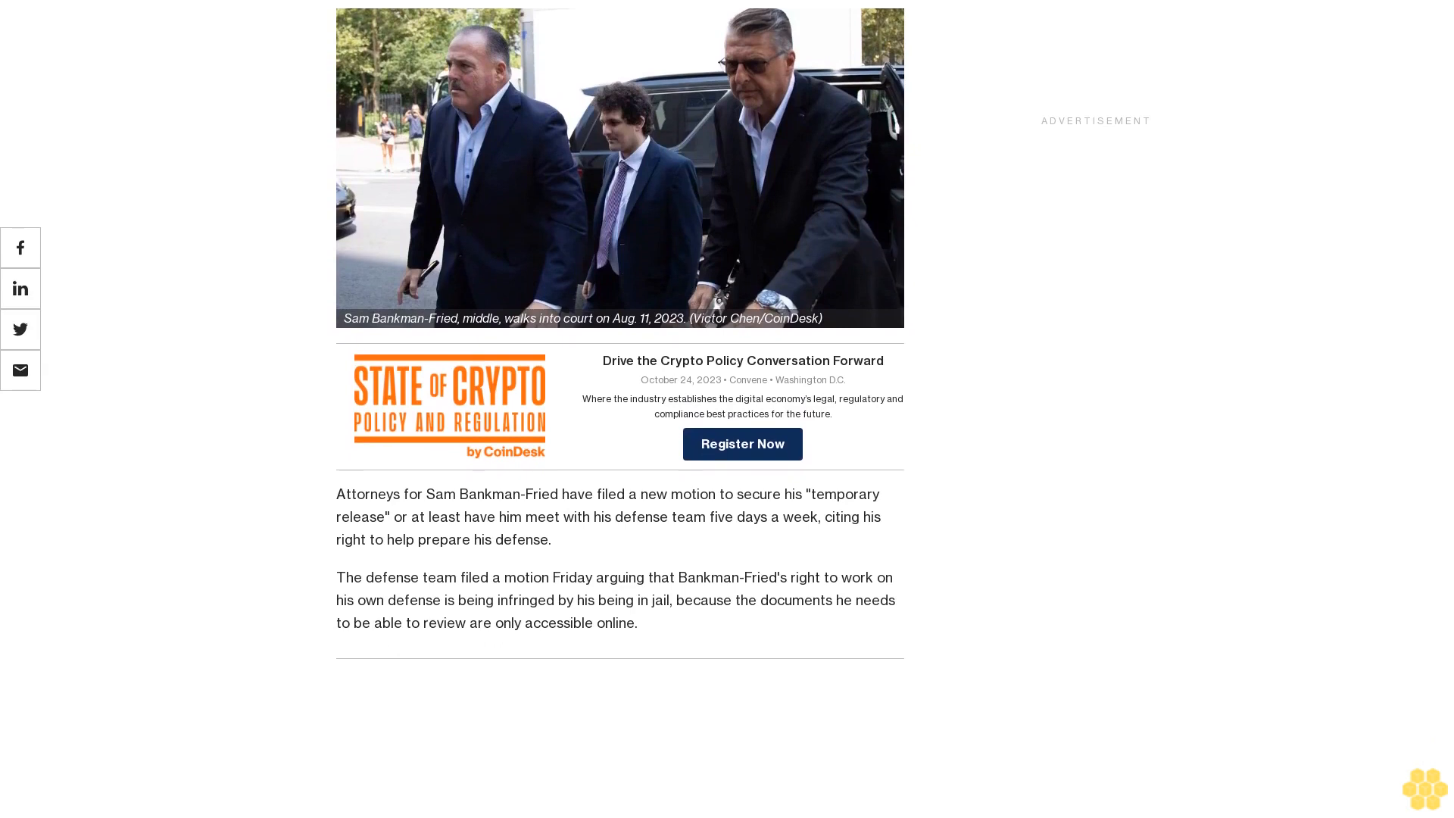
{"action": "scroll", "scroll_direction": "down", "scroll_amount": 3}
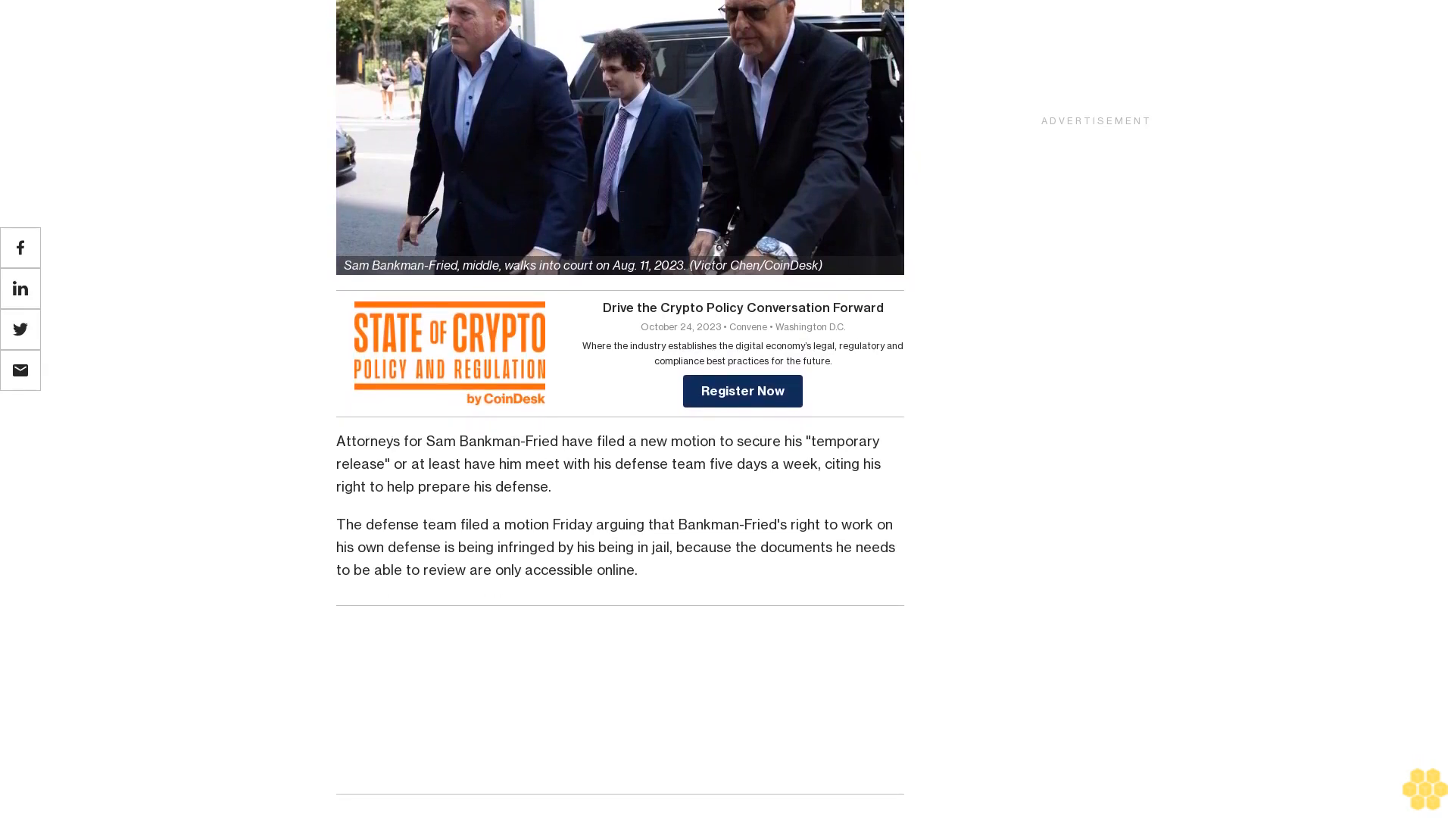
{"action": "scroll", "scroll_direction": "down", "scroll_amount": 3}
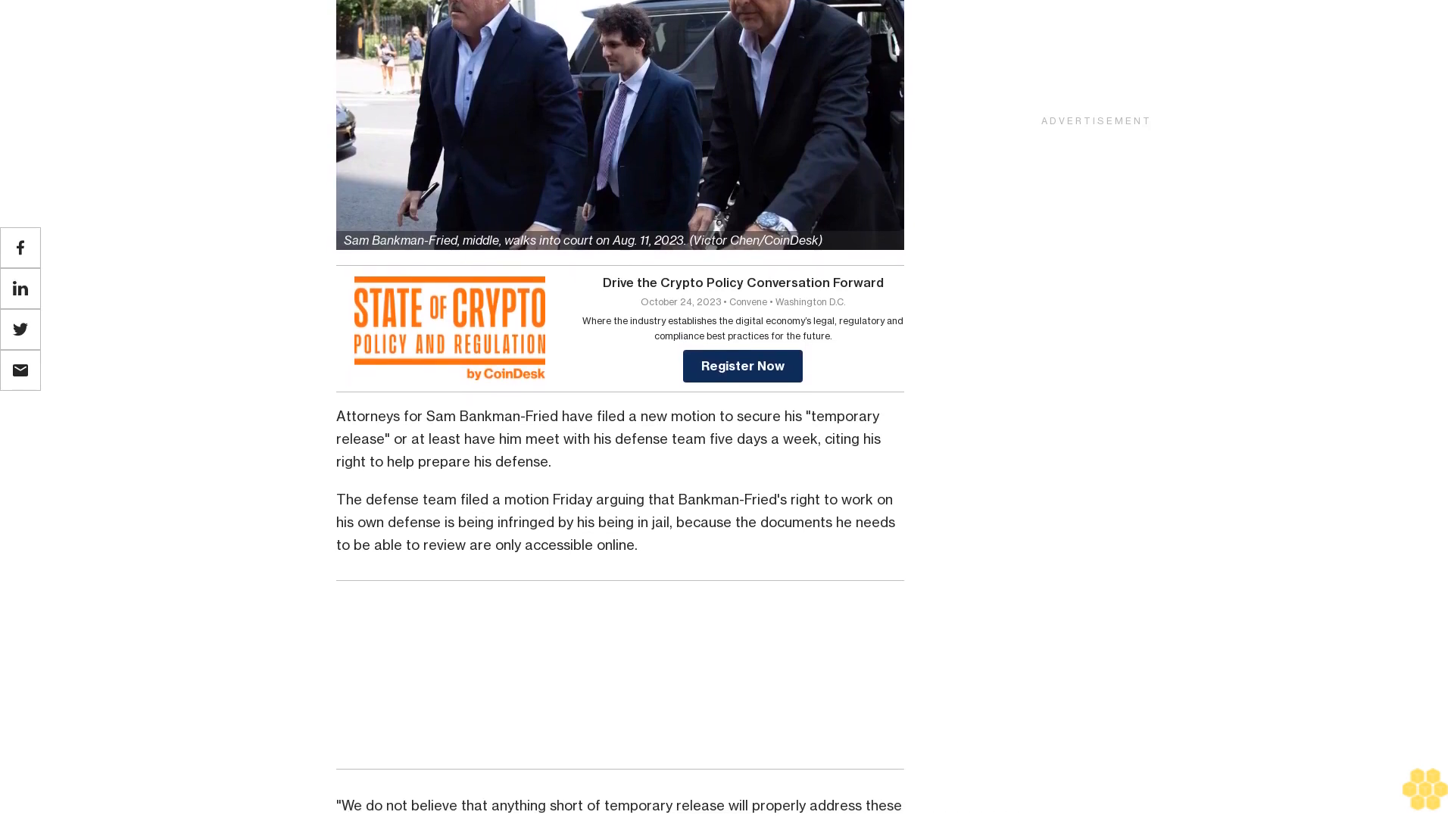
{"action": "scroll", "scroll_direction": "down", "scroll_amount": 3}
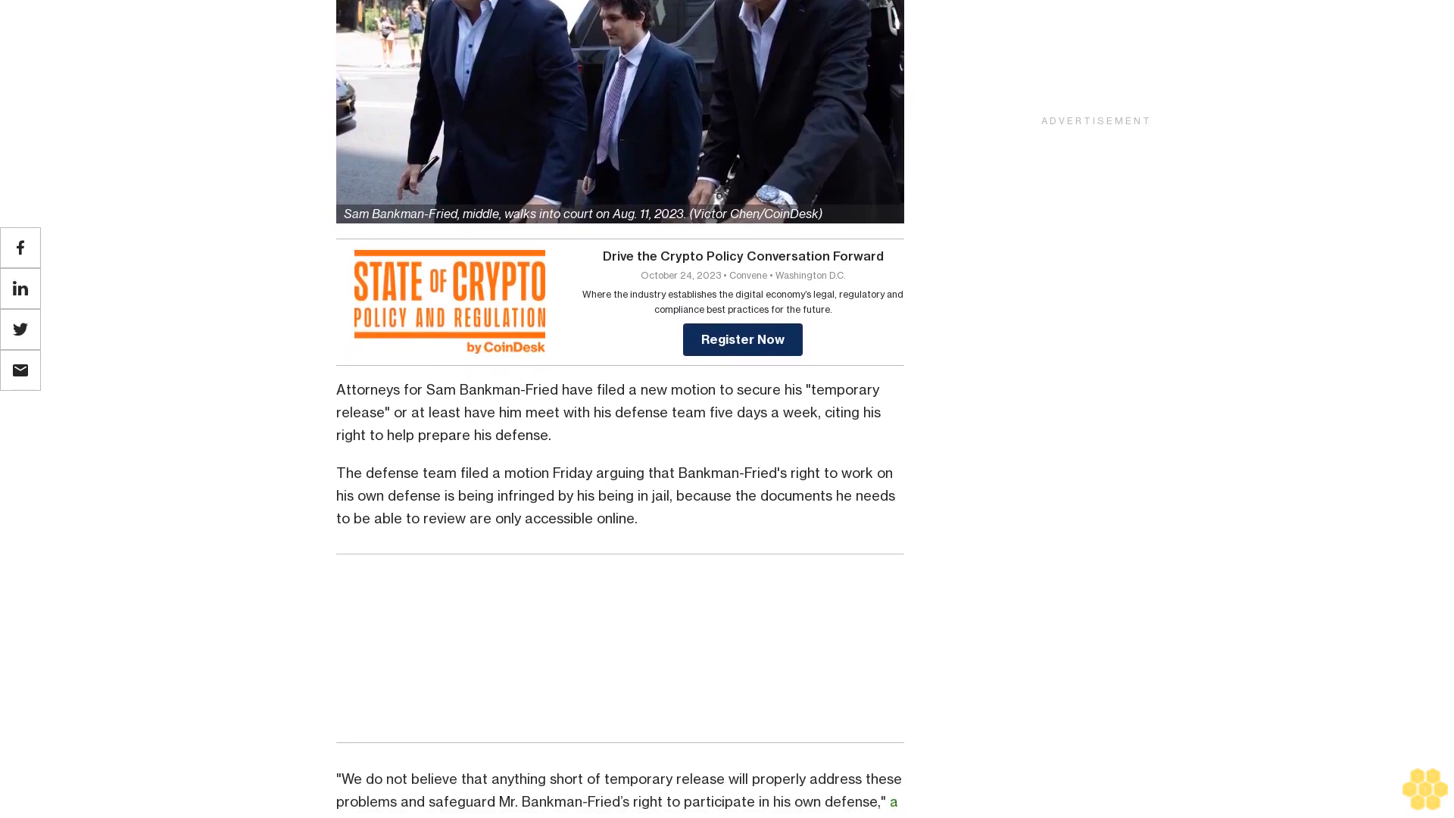
{"action": "scroll", "scroll_direction": "down", "scroll_amount": 3}
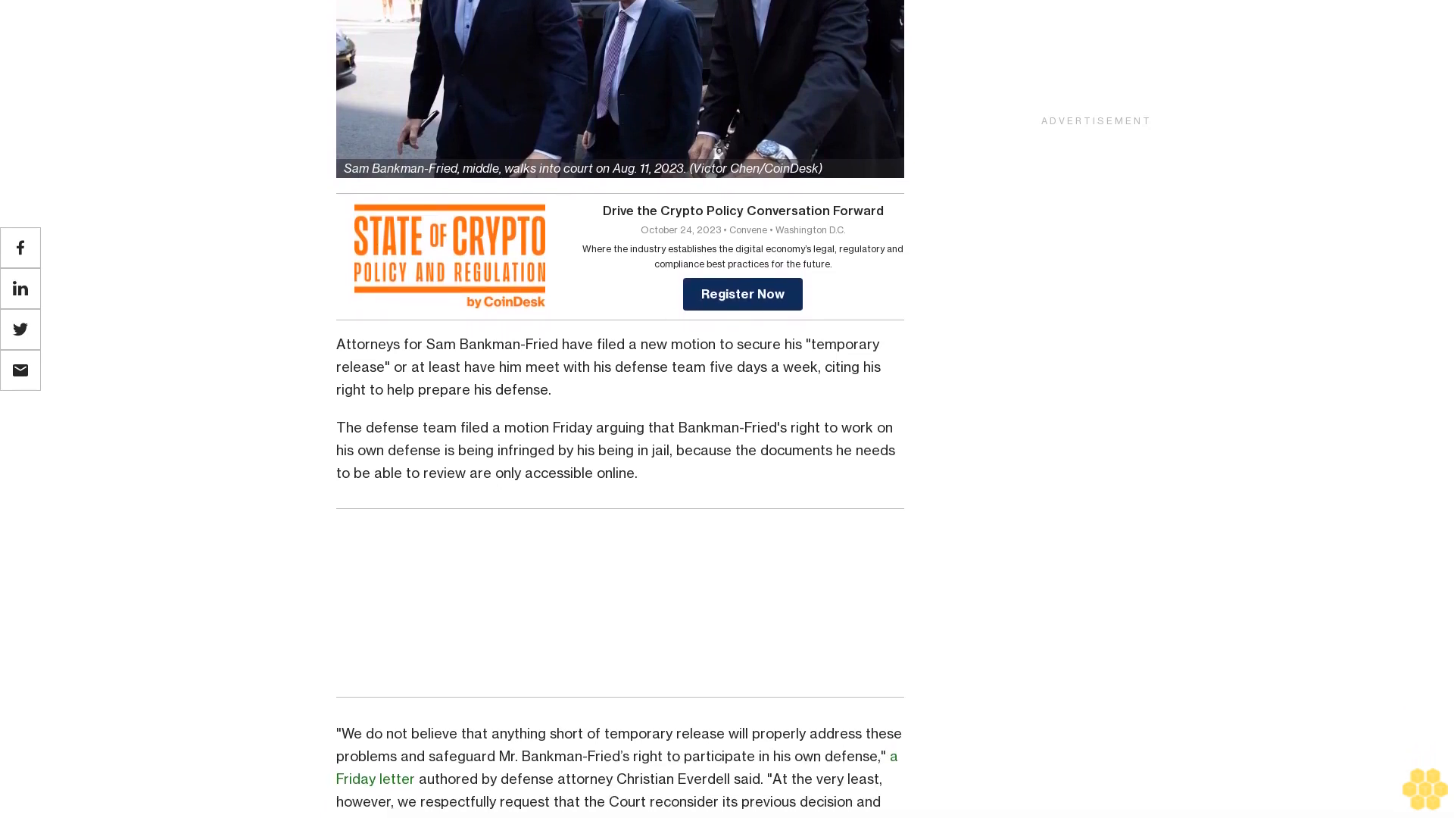
{"action": "scroll", "scroll_direction": "down", "scroll_amount": 3}
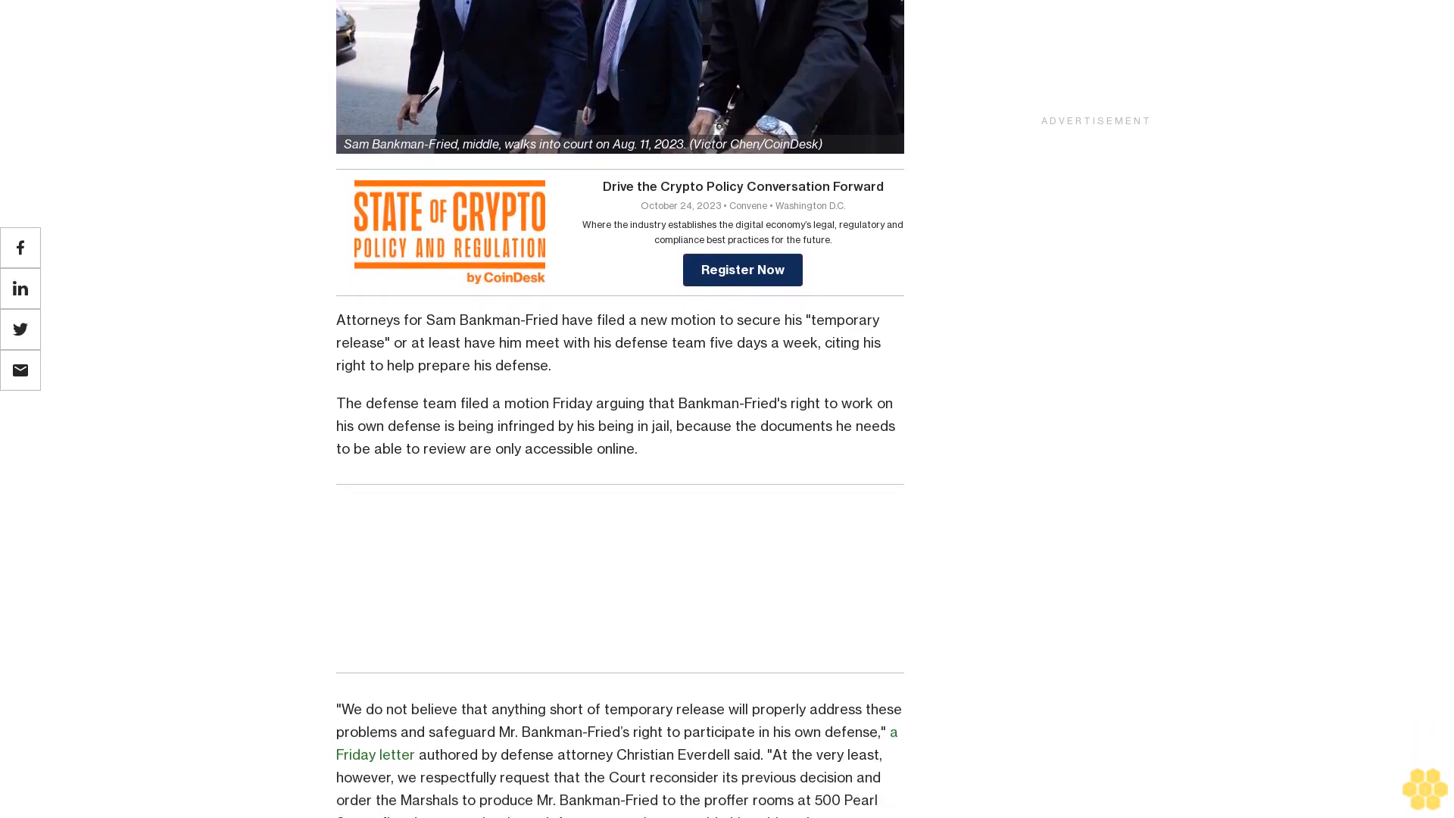
{"action": "scroll", "scroll_direction": "down", "scroll_amount": 3}
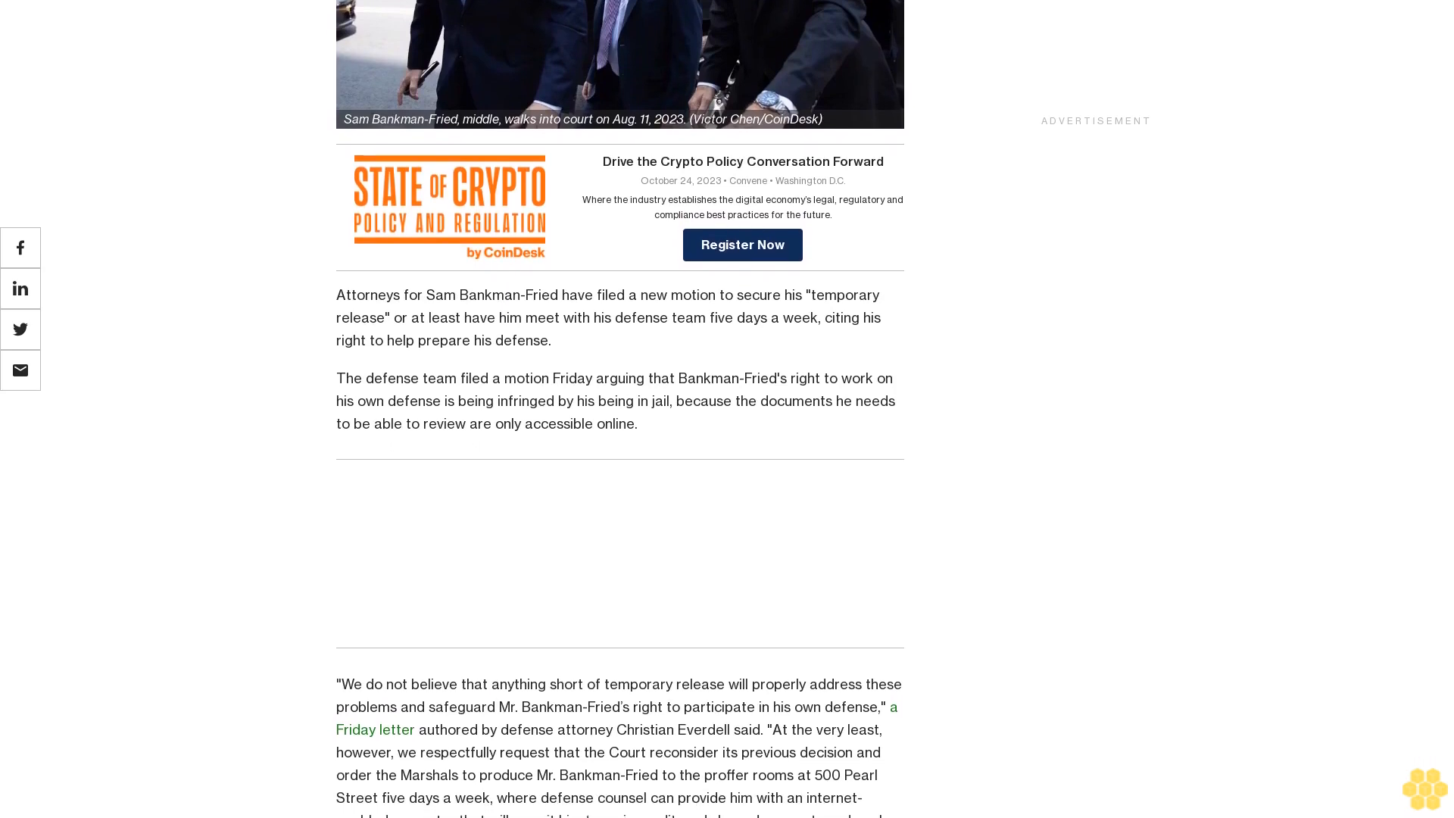
{"action": "scroll", "scroll_direction": "down", "scroll_amount": 3}
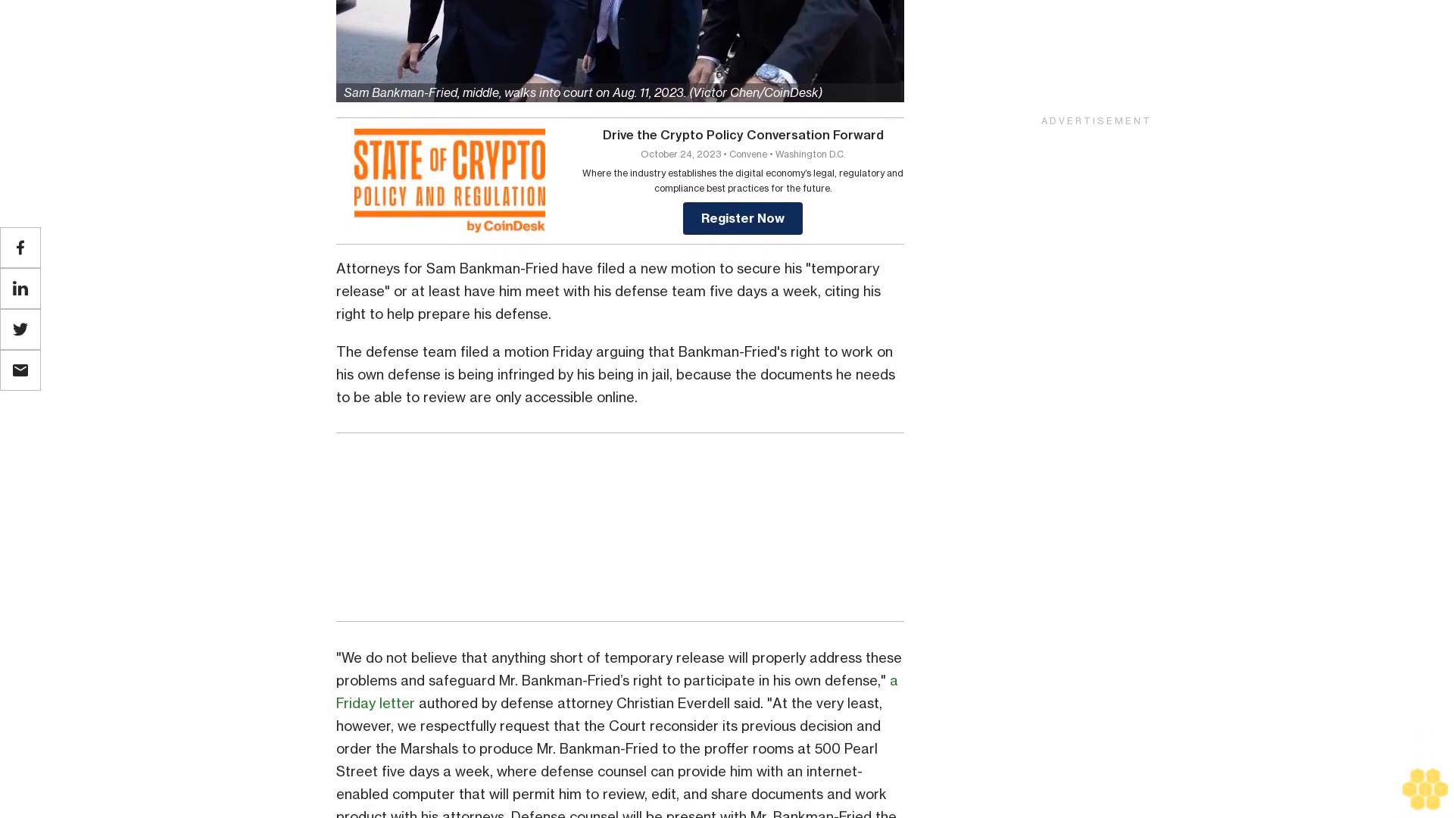
{"action": "scroll", "scroll_direction": "down", "scroll_amount": 3}
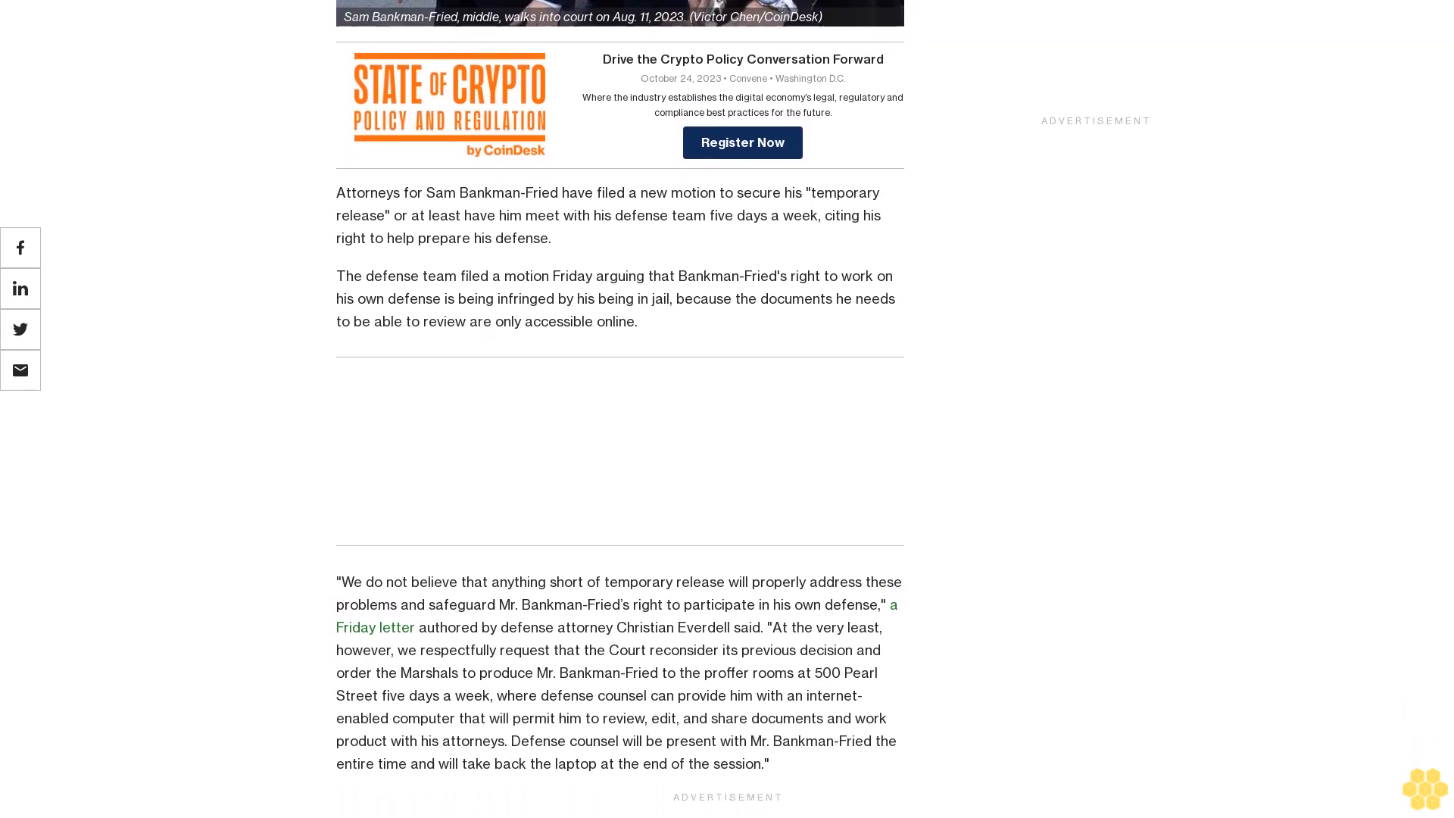
{"action": "scroll", "scroll_direction": "up", "scroll_amount": 3}
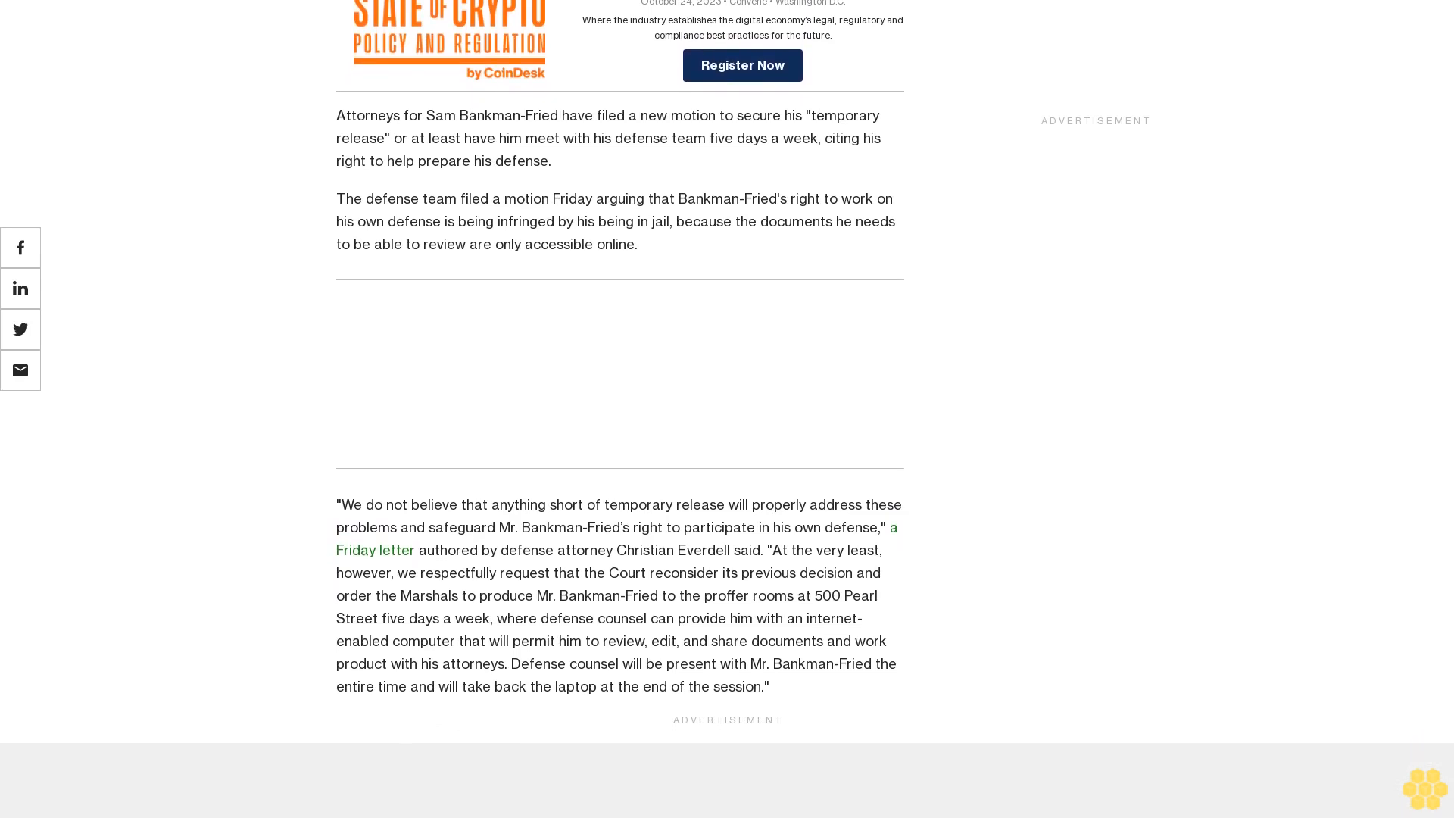
{"action": "scroll", "scroll_direction": "down", "scroll_amount": 3}
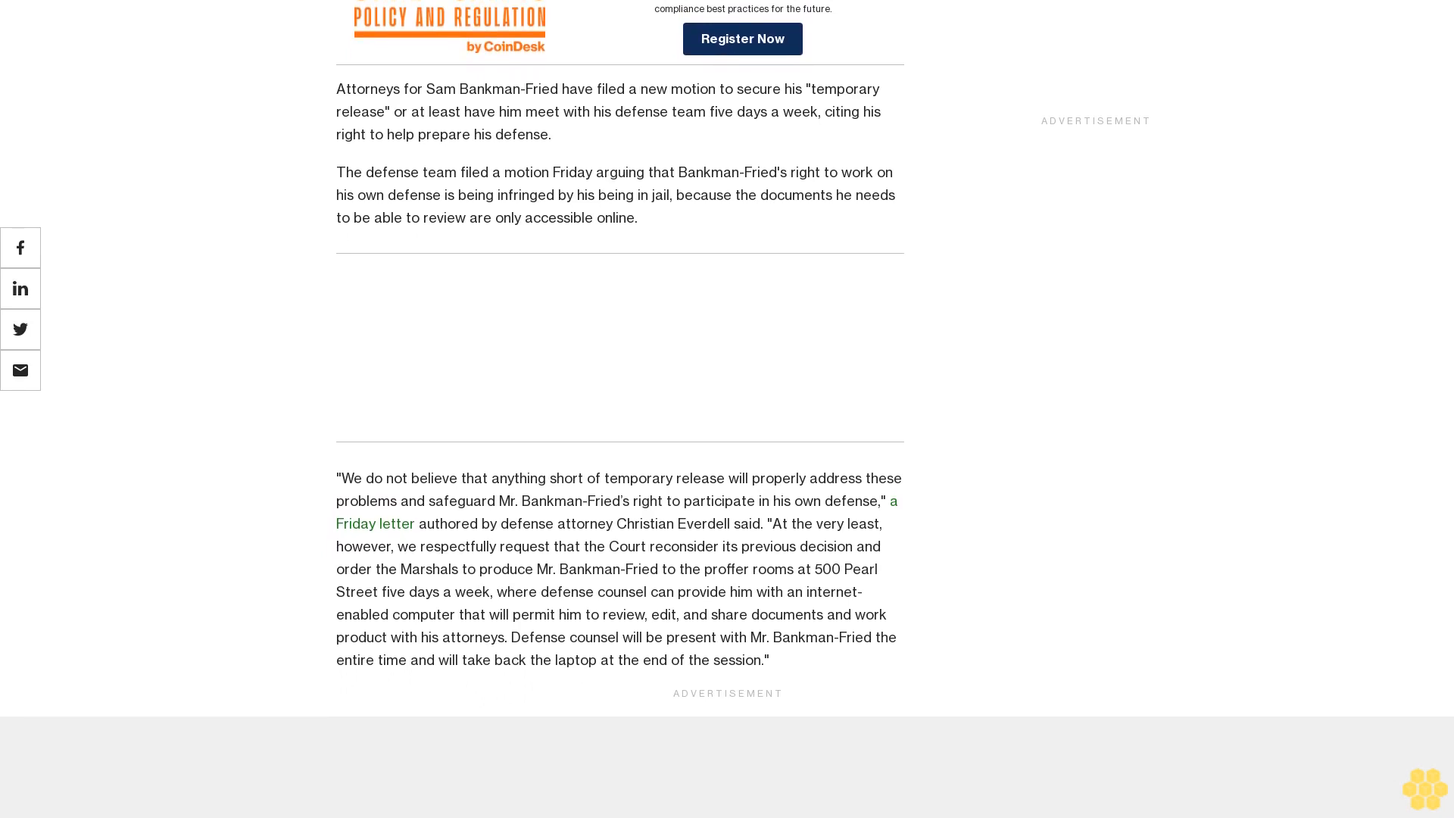
{"action": "scroll", "scroll_direction": "down", "scroll_amount": 3}
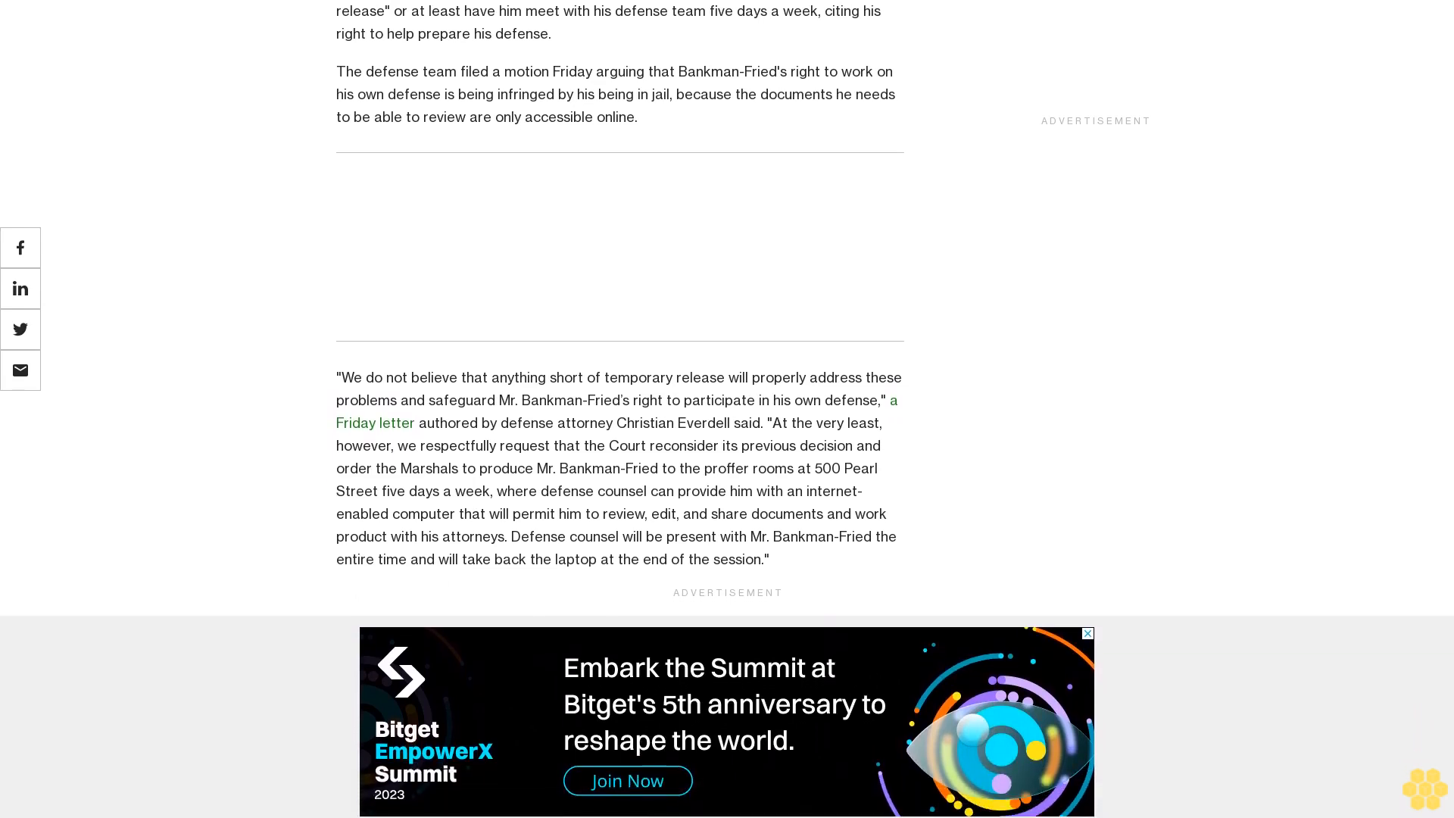
{"action": "scroll", "scroll_direction": "down", "scroll_amount": 3}
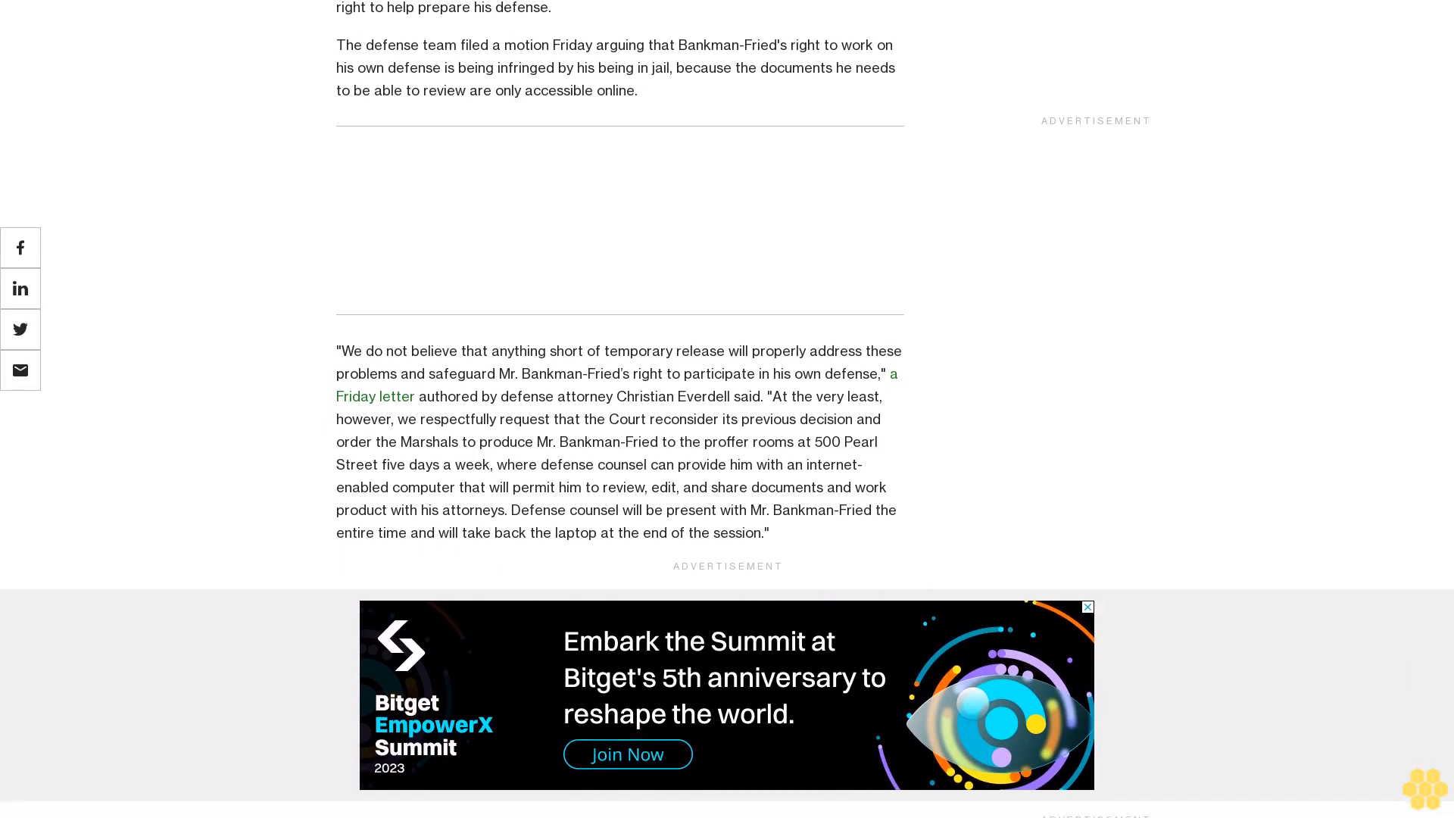
{"action": "scroll", "scroll_direction": "down", "scroll_amount": 3}
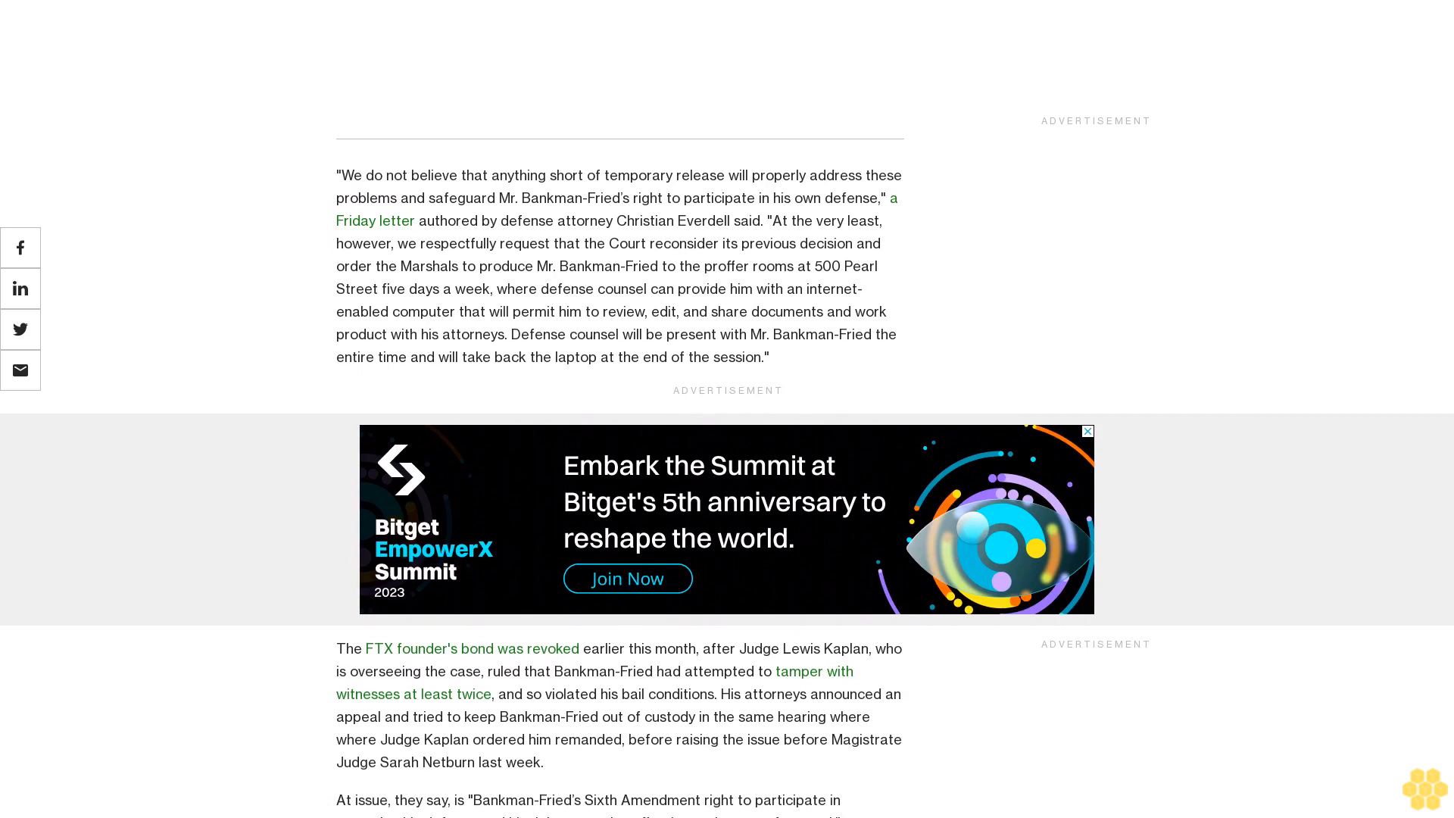
{"action": "scroll", "scroll_direction": "up", "scroll_amount": 3}
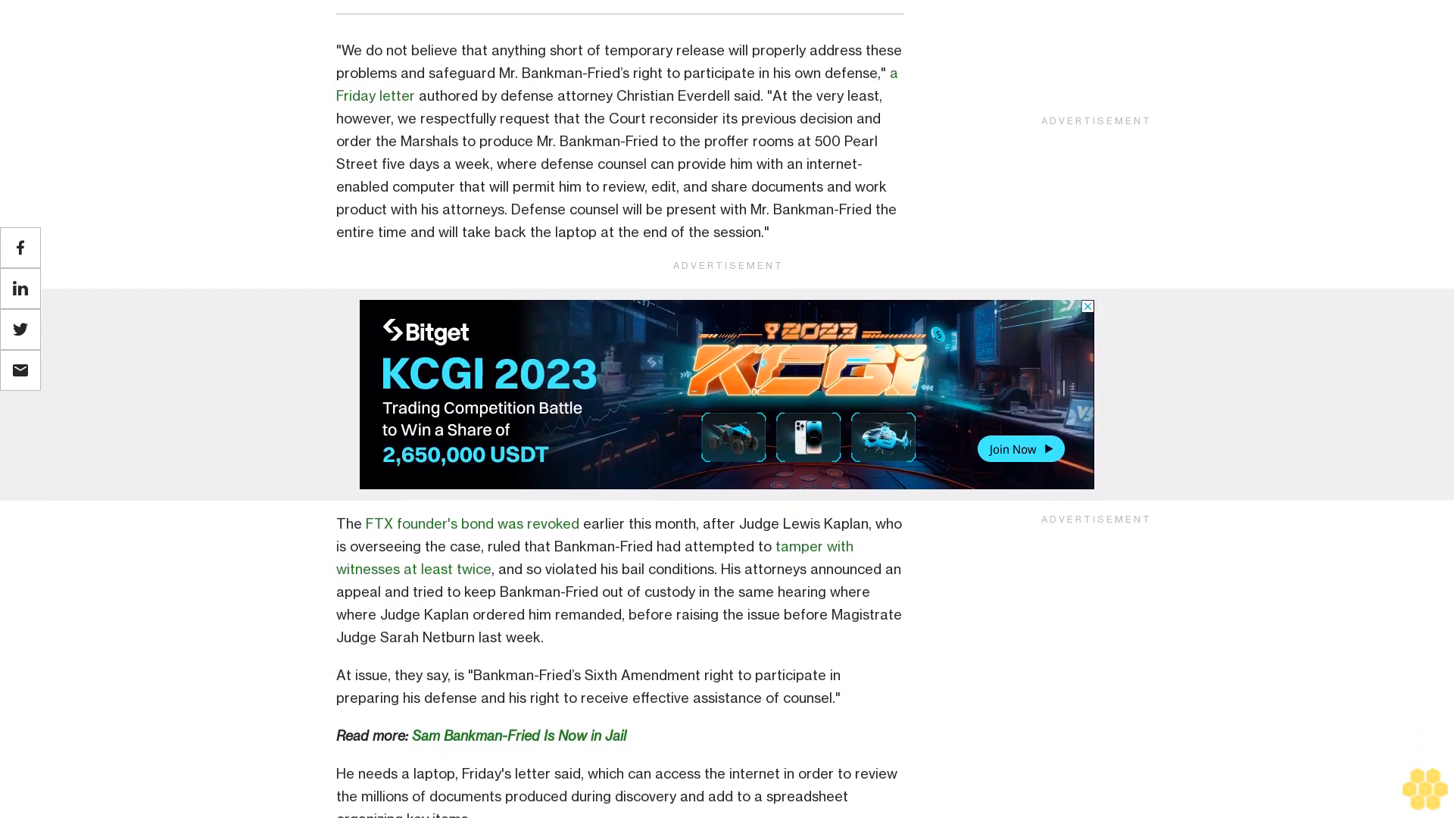
{"action": "scroll", "scroll_direction": "up", "scroll_amount": 3}
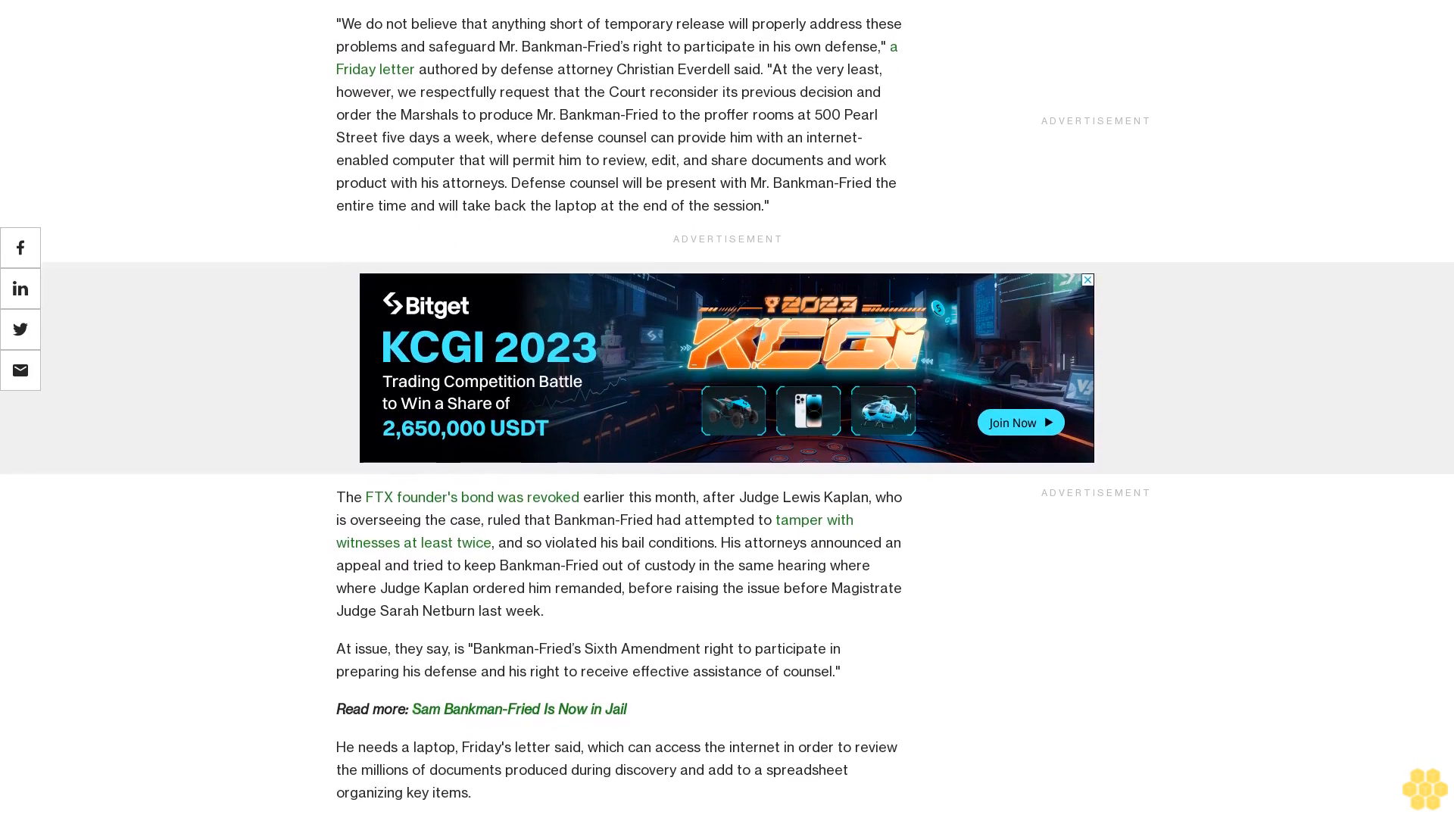
{"action": "scroll", "scroll_direction": "down", "scroll_amount": 3}
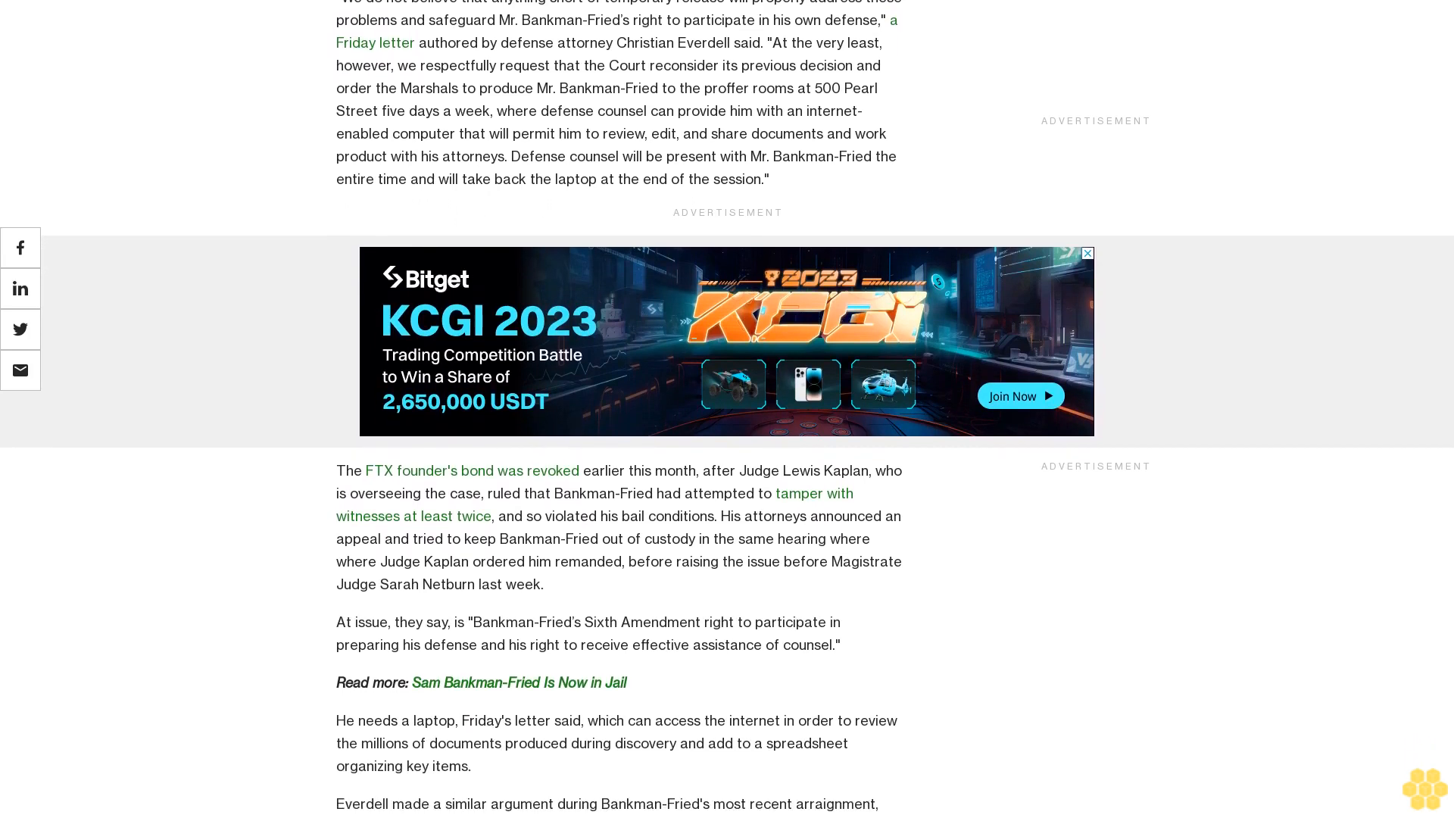
{"action": "scroll", "scroll_direction": "down", "scroll_amount": 3}
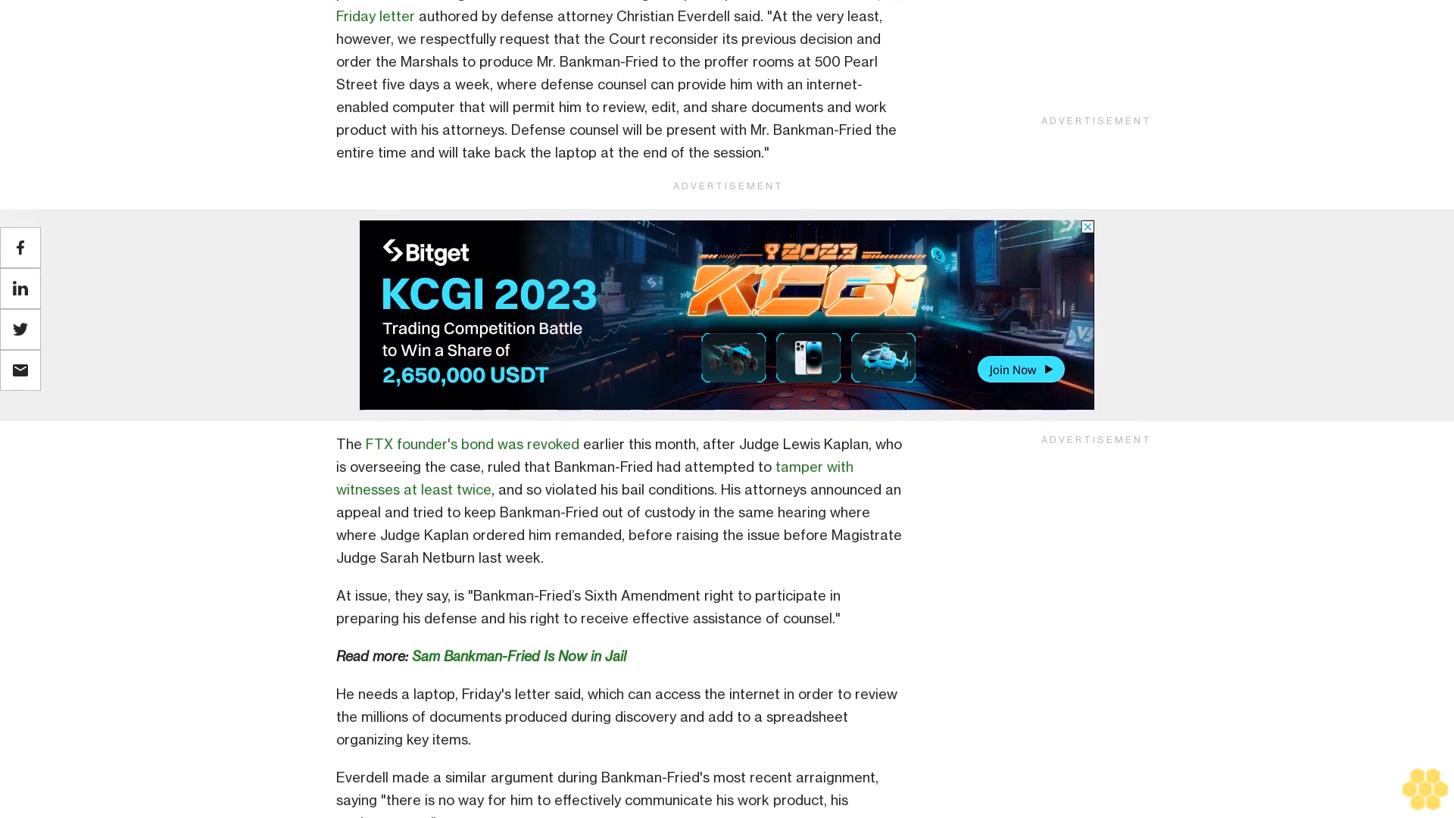
{"action": "scroll", "scroll_direction": "down", "scroll_amount": 3}
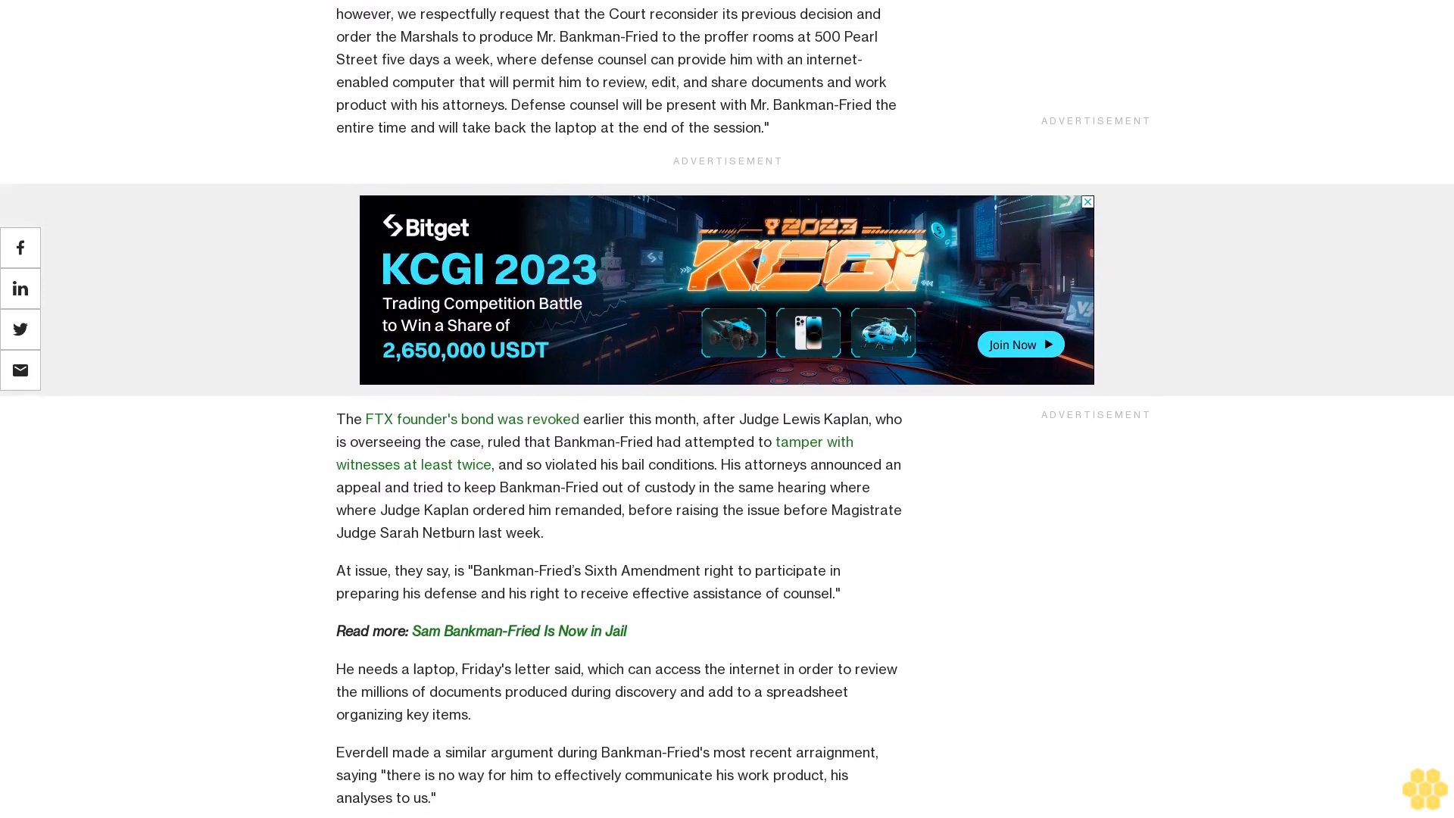
{"action": "scroll", "scroll_direction": "down", "scroll_amount": 3}
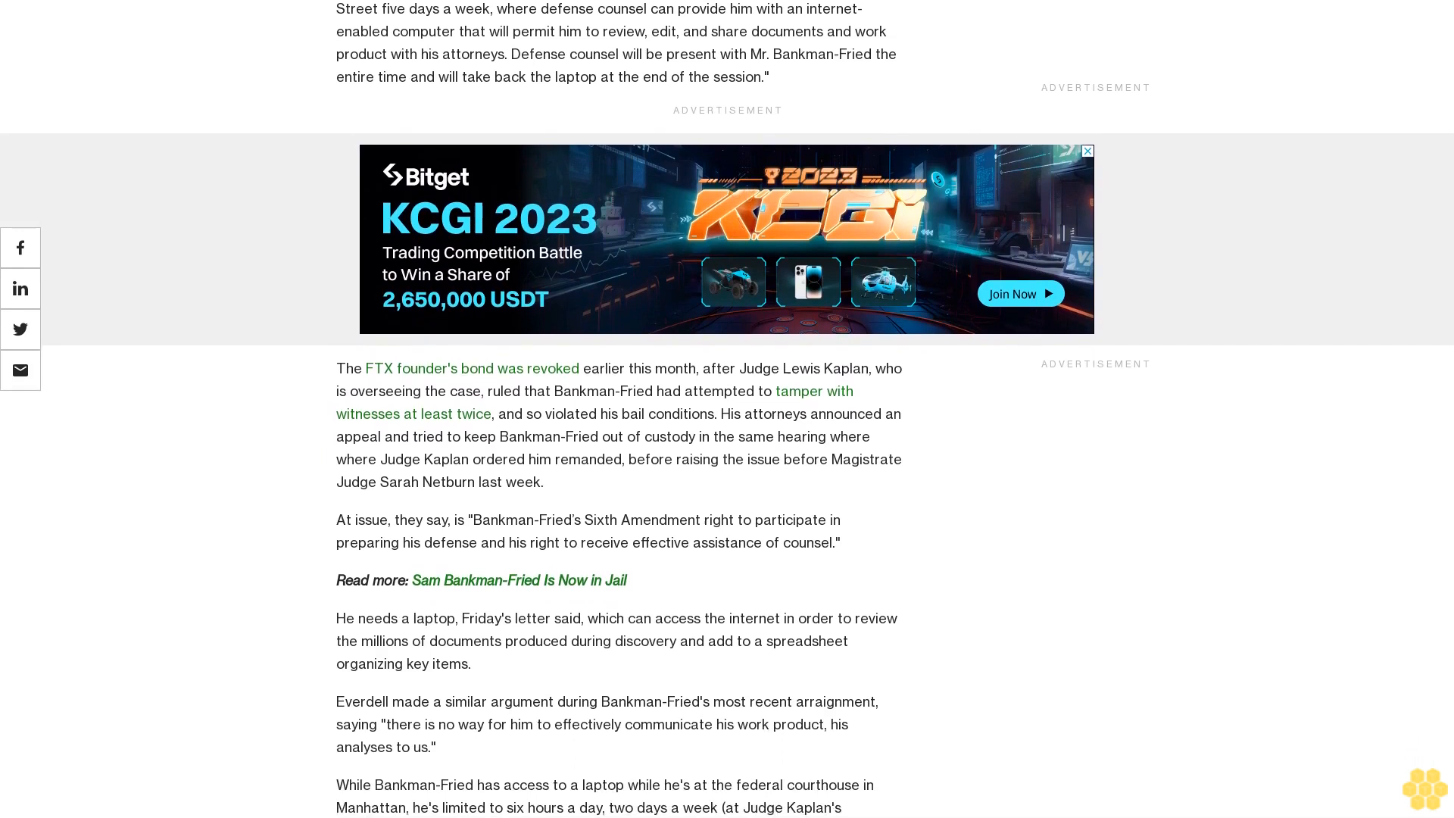
{"action": "scroll", "scroll_direction": "down", "scroll_amount": 3}
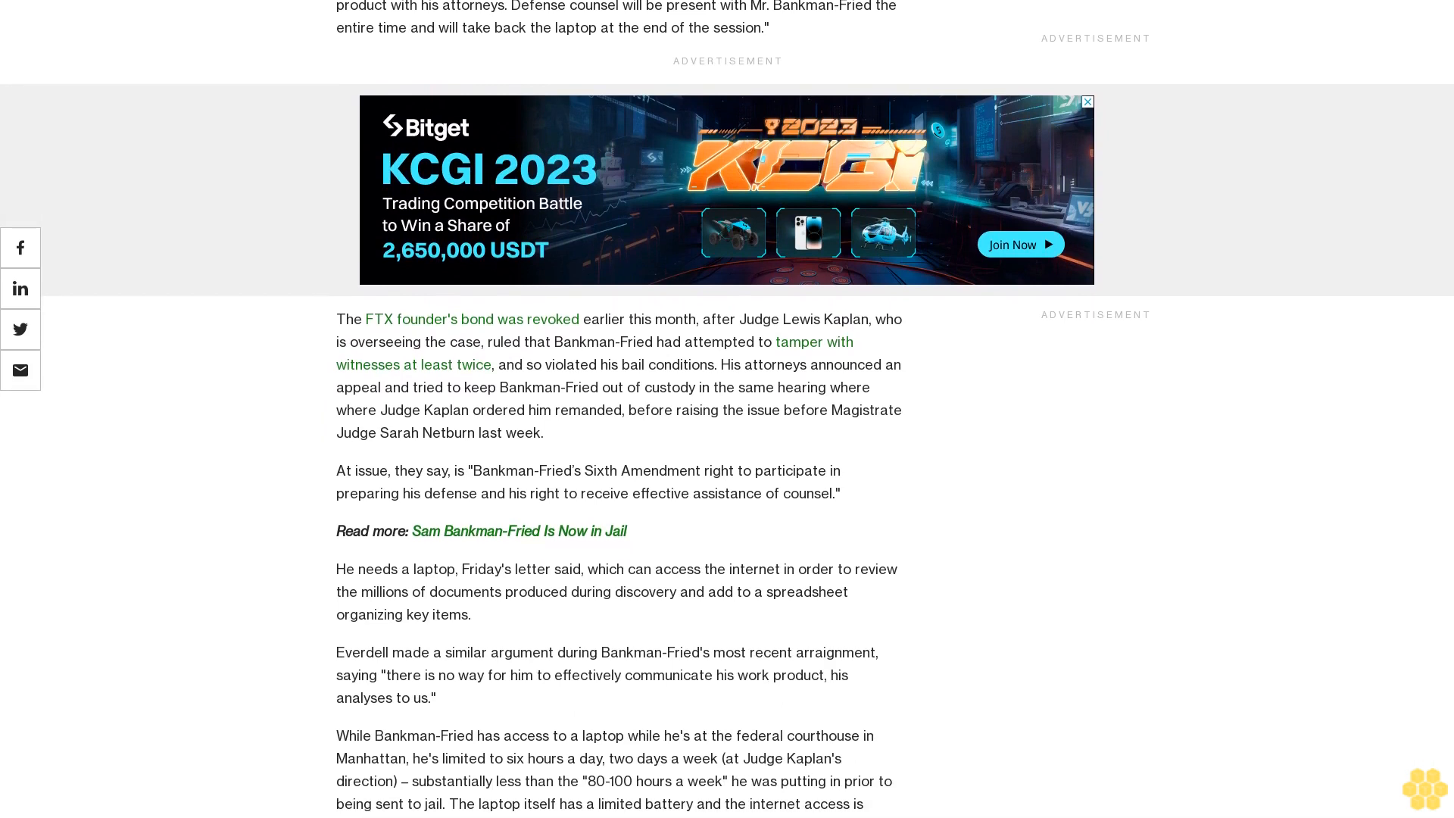
{"action": "scroll", "scroll_direction": "down", "scroll_amount": 3}
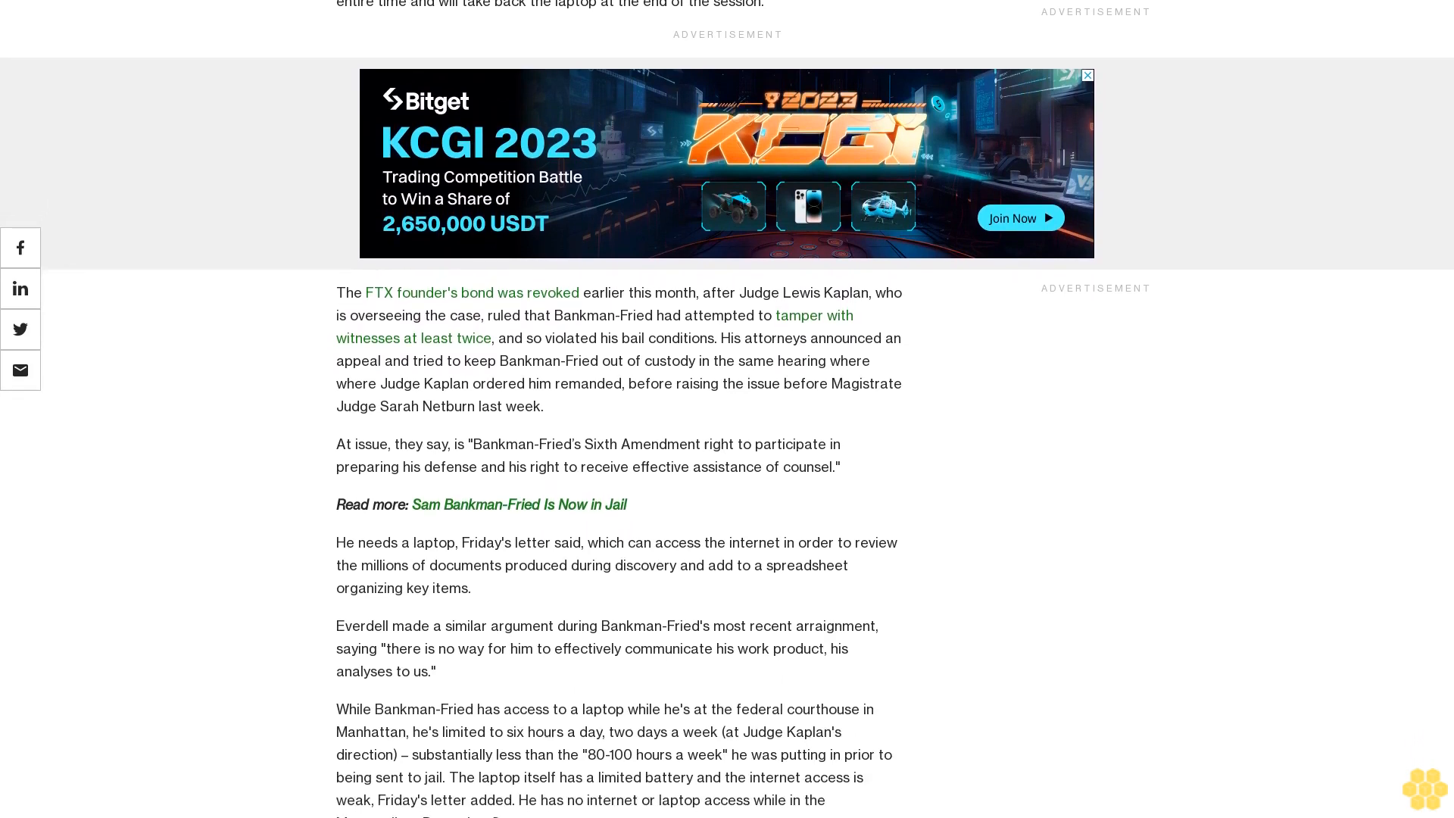
{"action": "scroll", "scroll_direction": "up", "scroll_amount": 3}
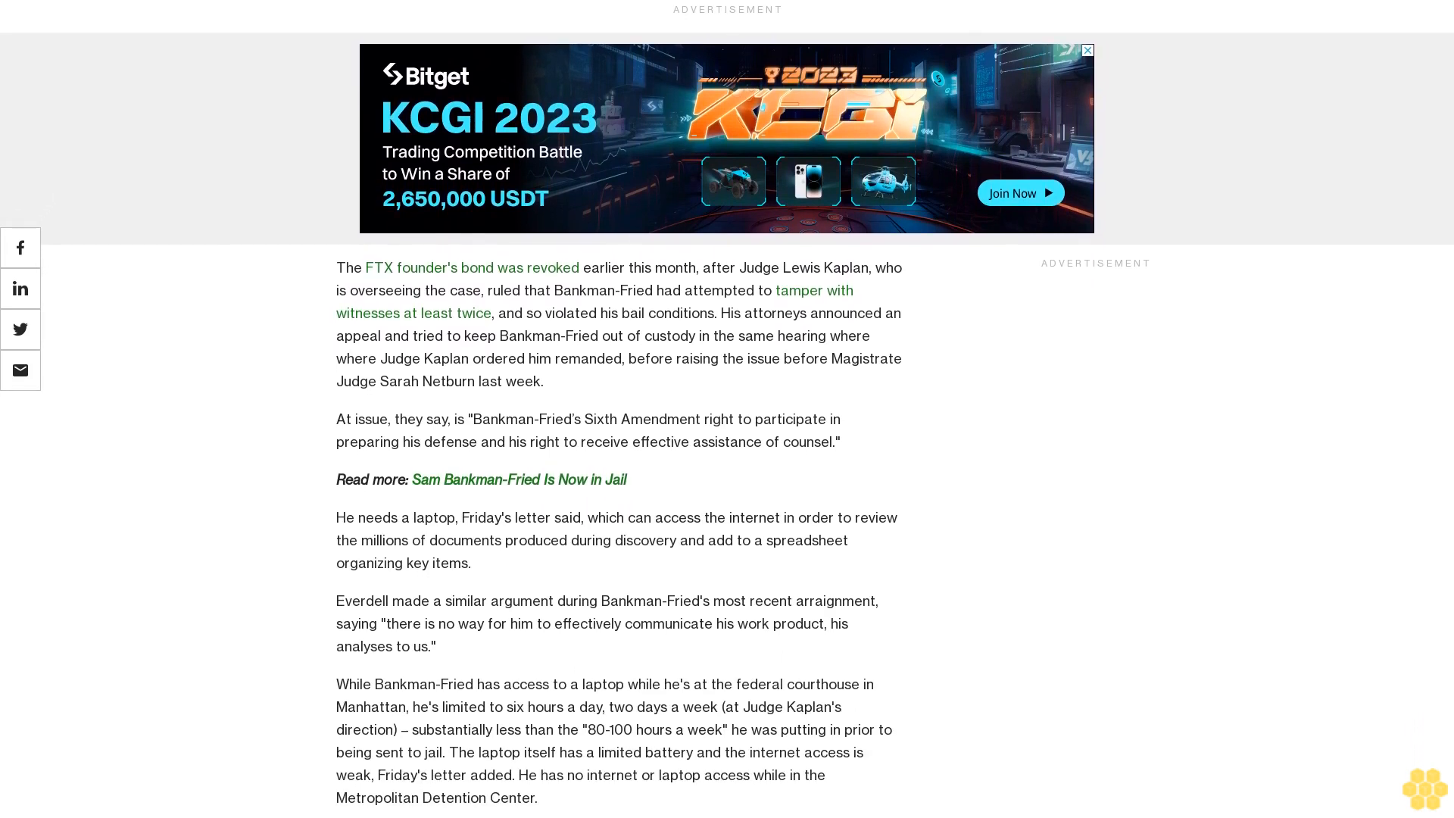
{"action": "scroll", "scroll_direction": "up", "scroll_amount": 3}
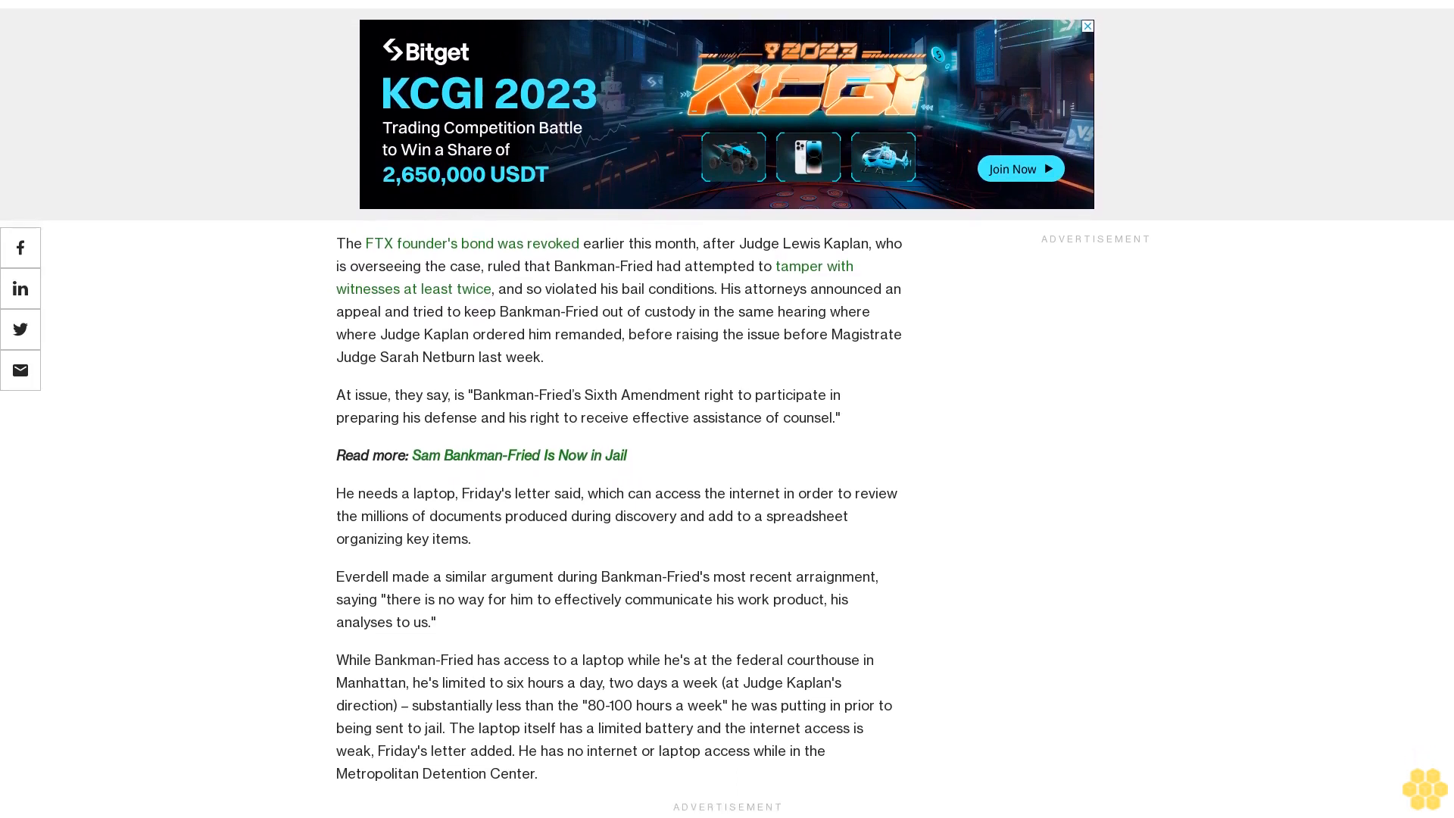
{"action": "scroll", "scroll_direction": "up", "scroll_amount": 3}
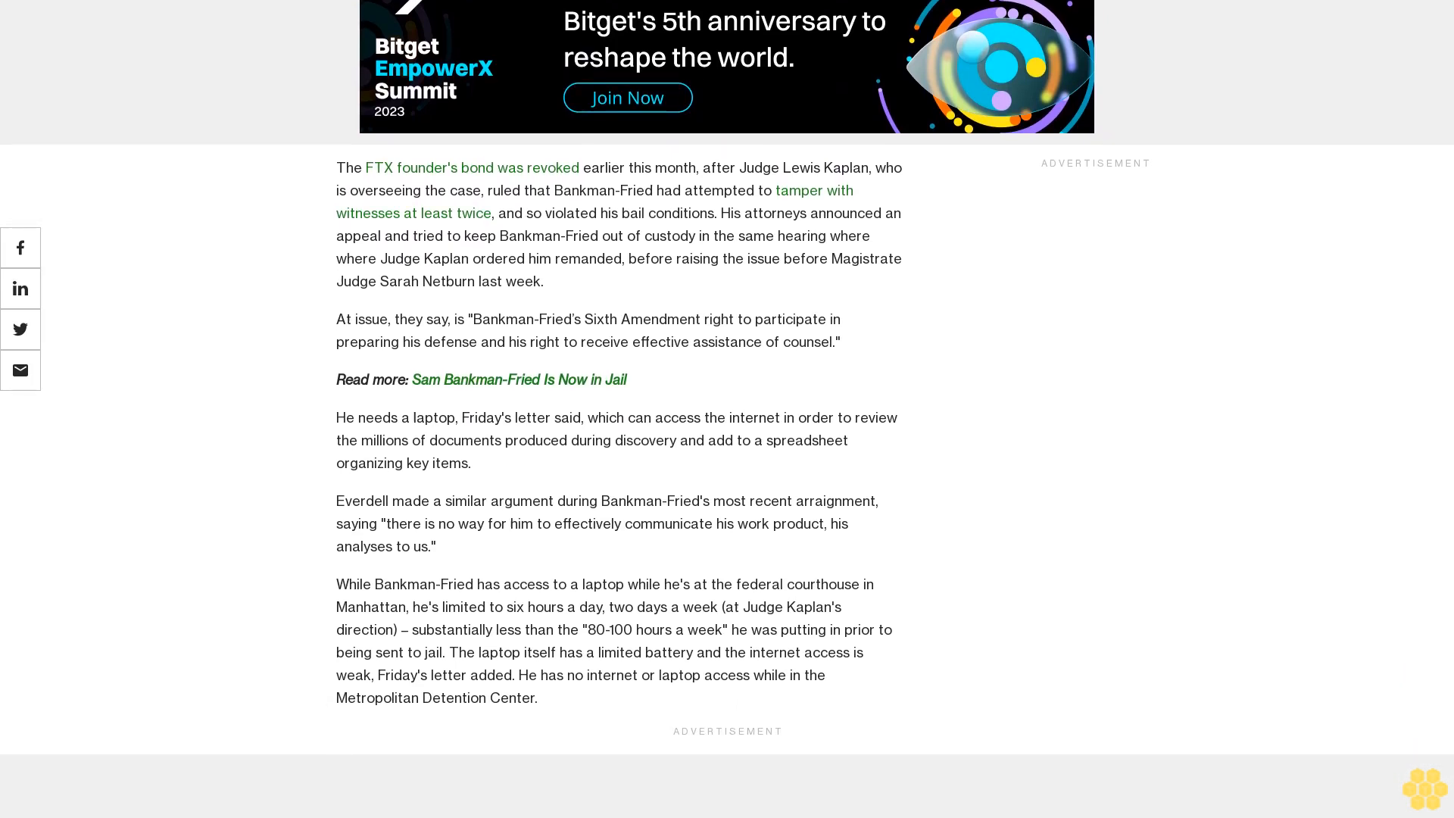
{"action": "scroll", "scroll_direction": "up", "scroll_amount": 3}
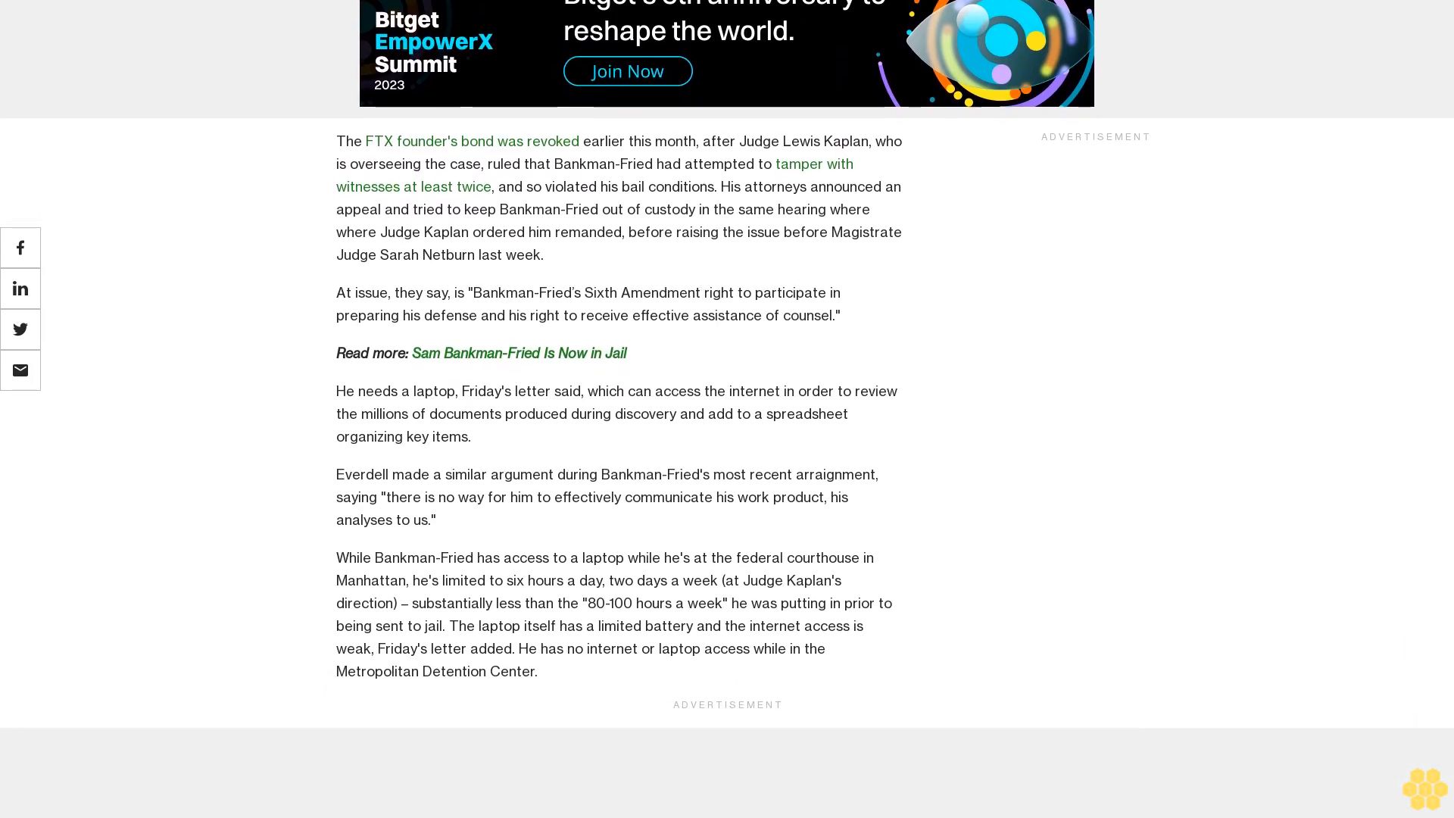
{"action": "scroll", "scroll_direction": "down", "scroll_amount": 3}
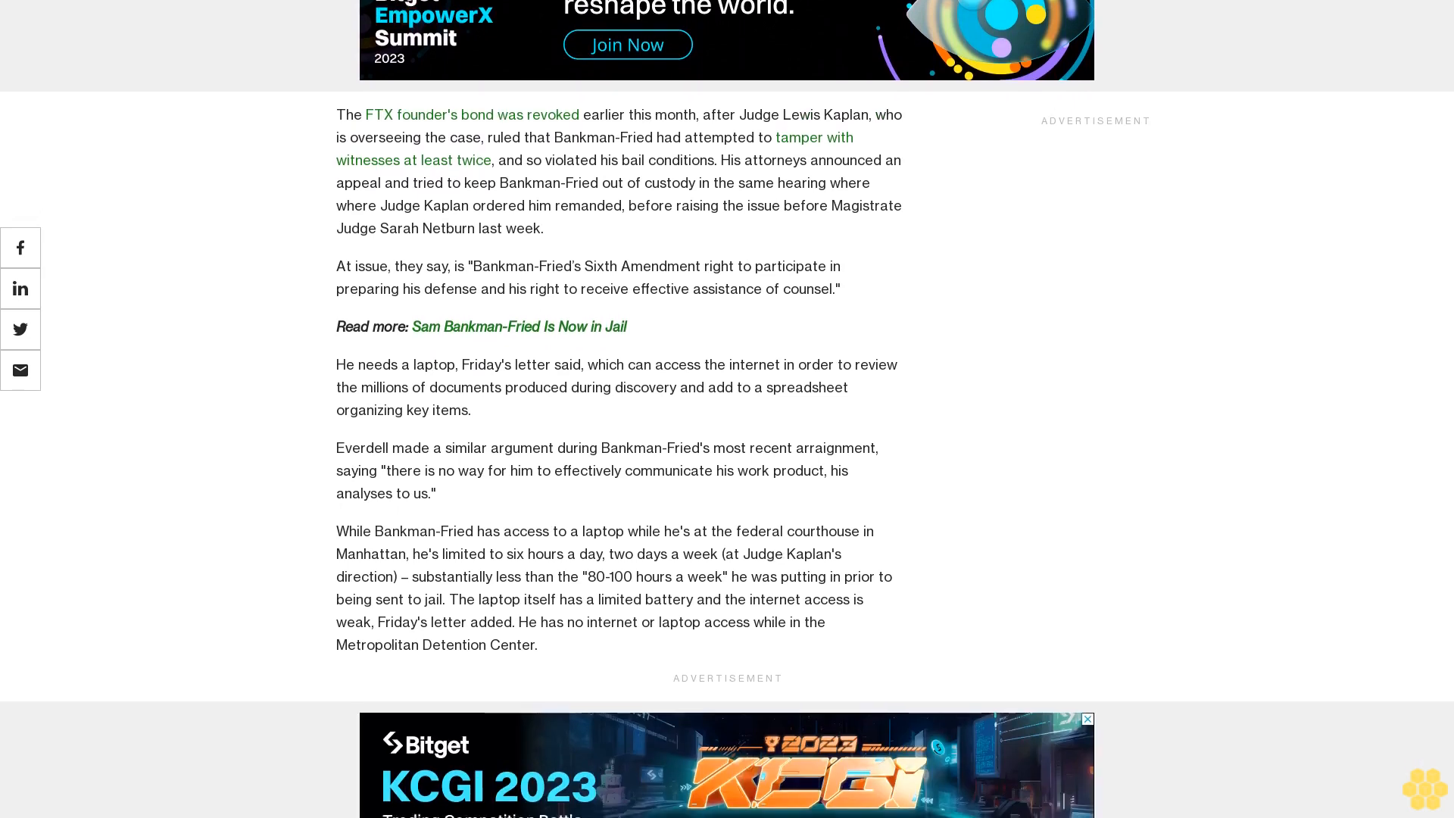
{"action": "scroll", "scroll_direction": "up", "scroll_amount": 3}
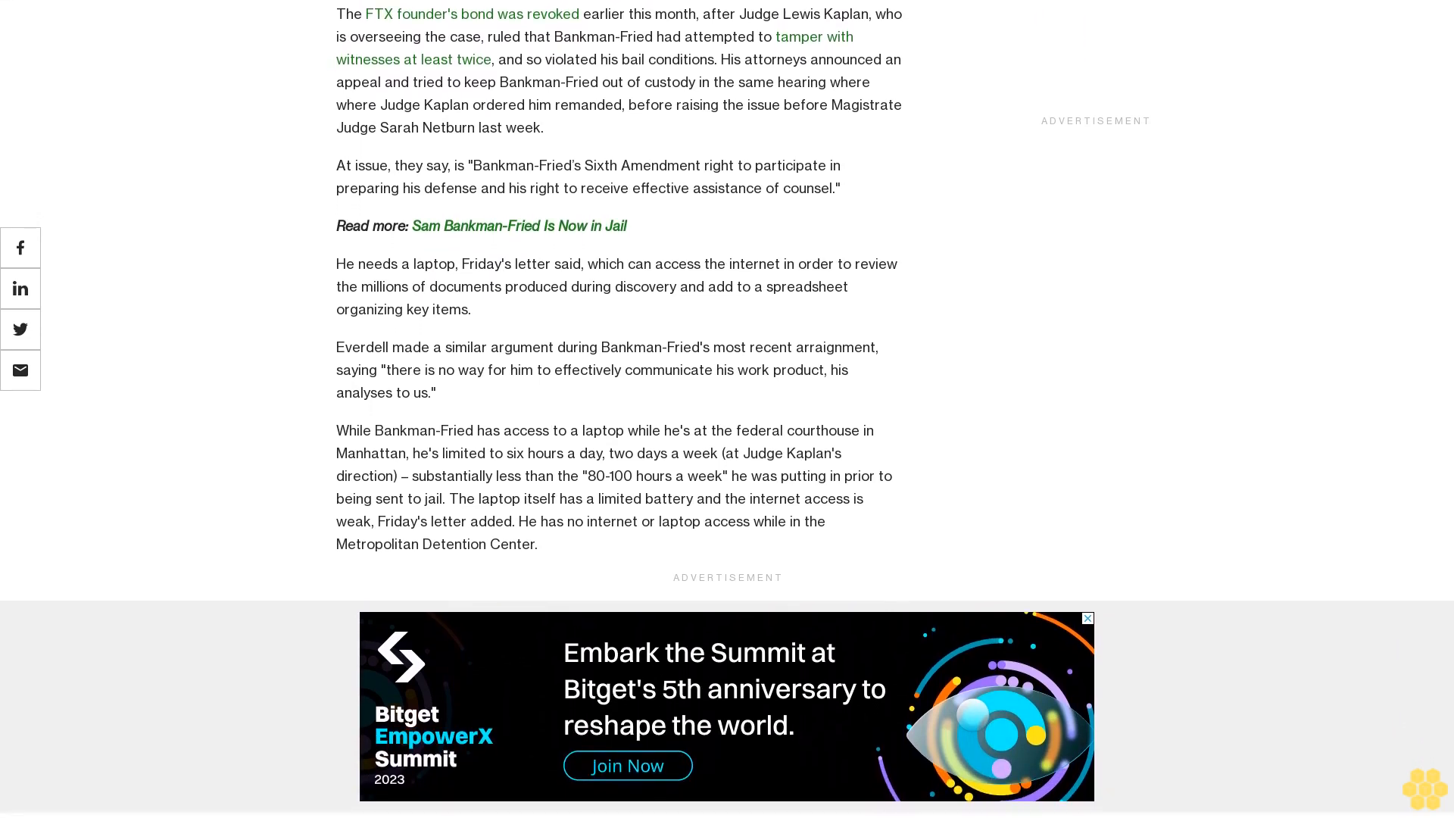
{"action": "scroll", "scroll_direction": "down", "scroll_amount": 3}
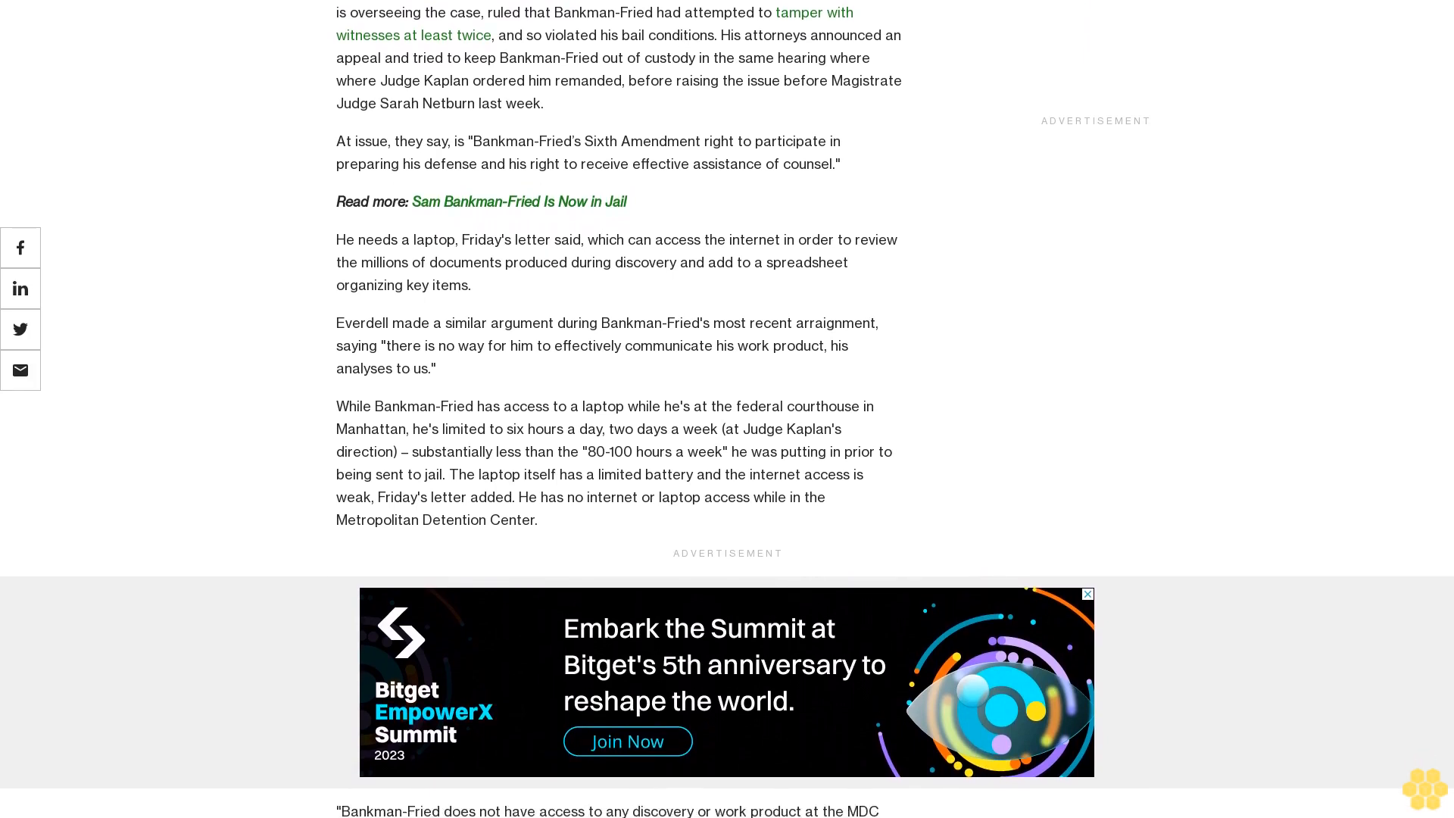
{"action": "scroll", "scroll_direction": "down", "scroll_amount": 3}
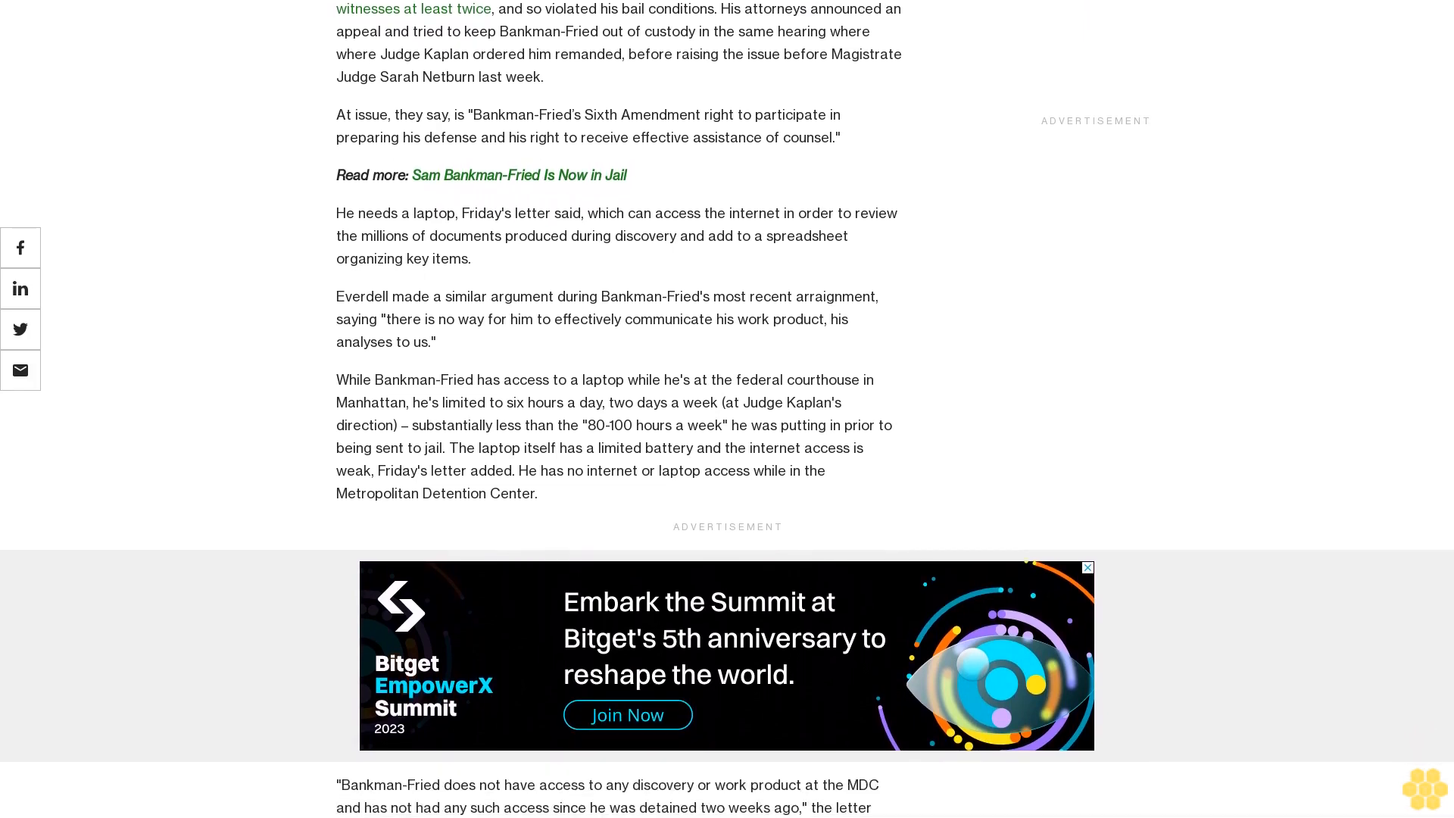
{"action": "scroll", "scroll_direction": "down", "scroll_amount": 3}
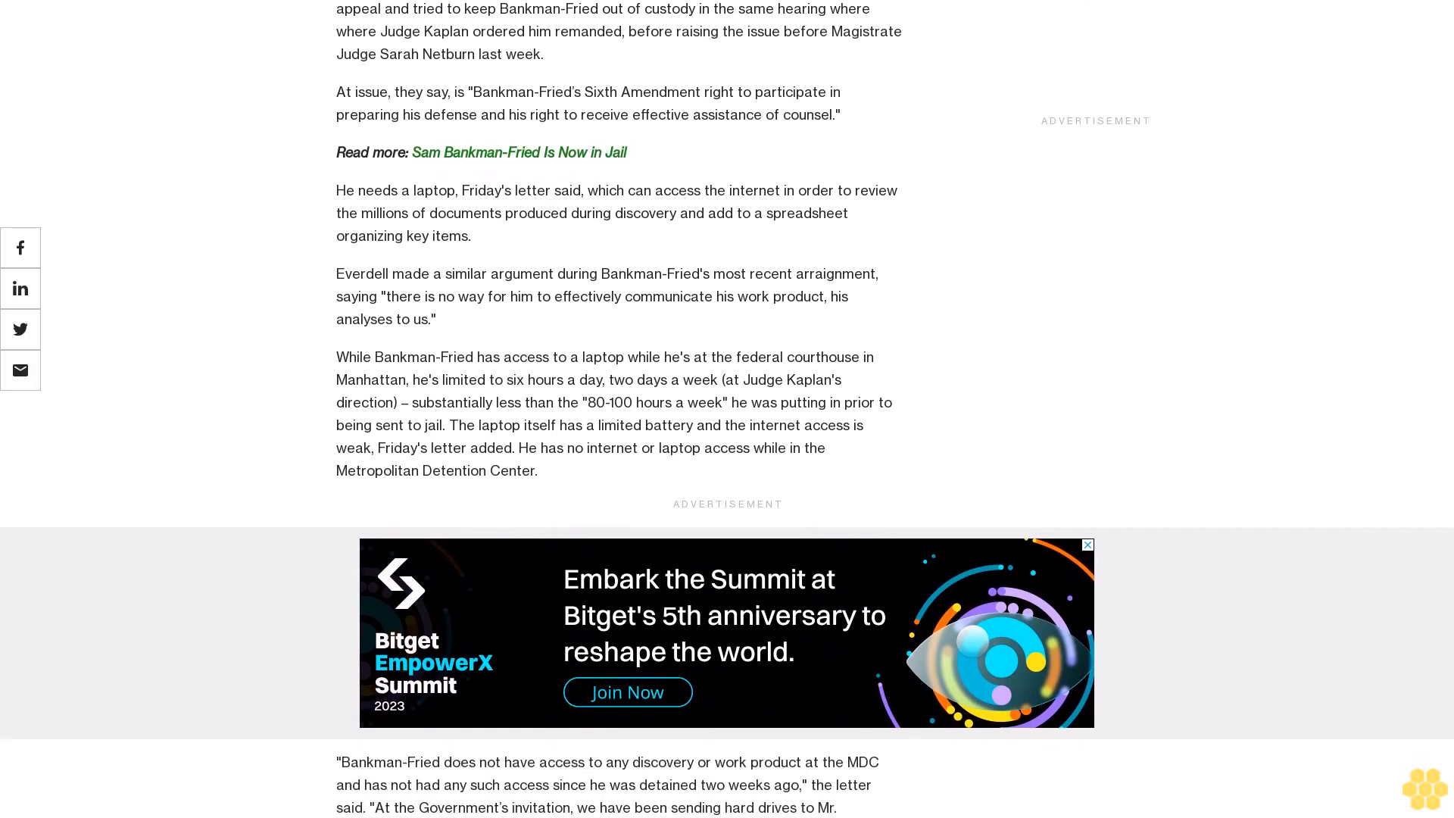
{"action": "scroll", "scroll_direction": "down", "scroll_amount": 3}
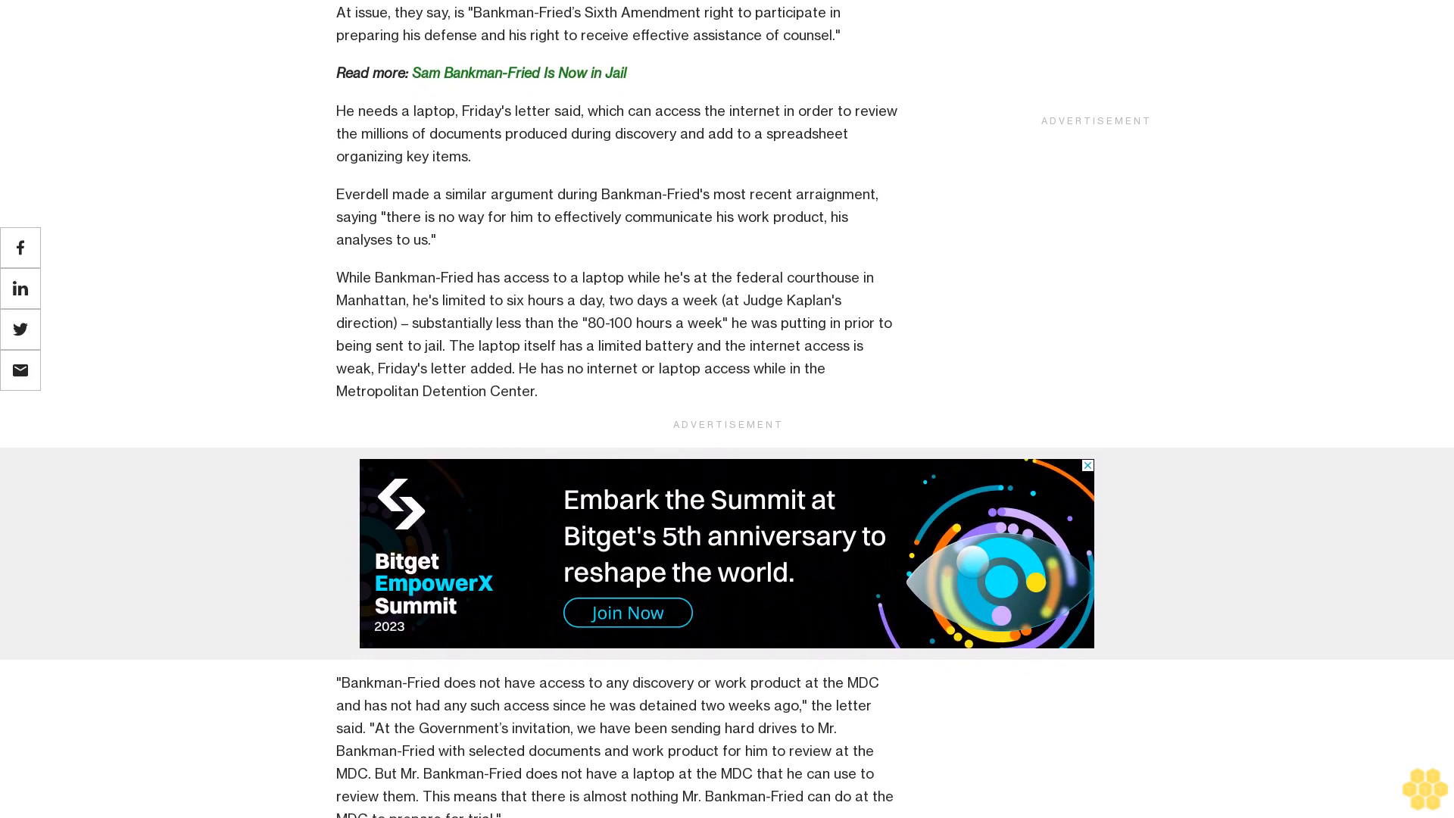
{"action": "scroll", "scroll_direction": "down", "scroll_amount": 3}
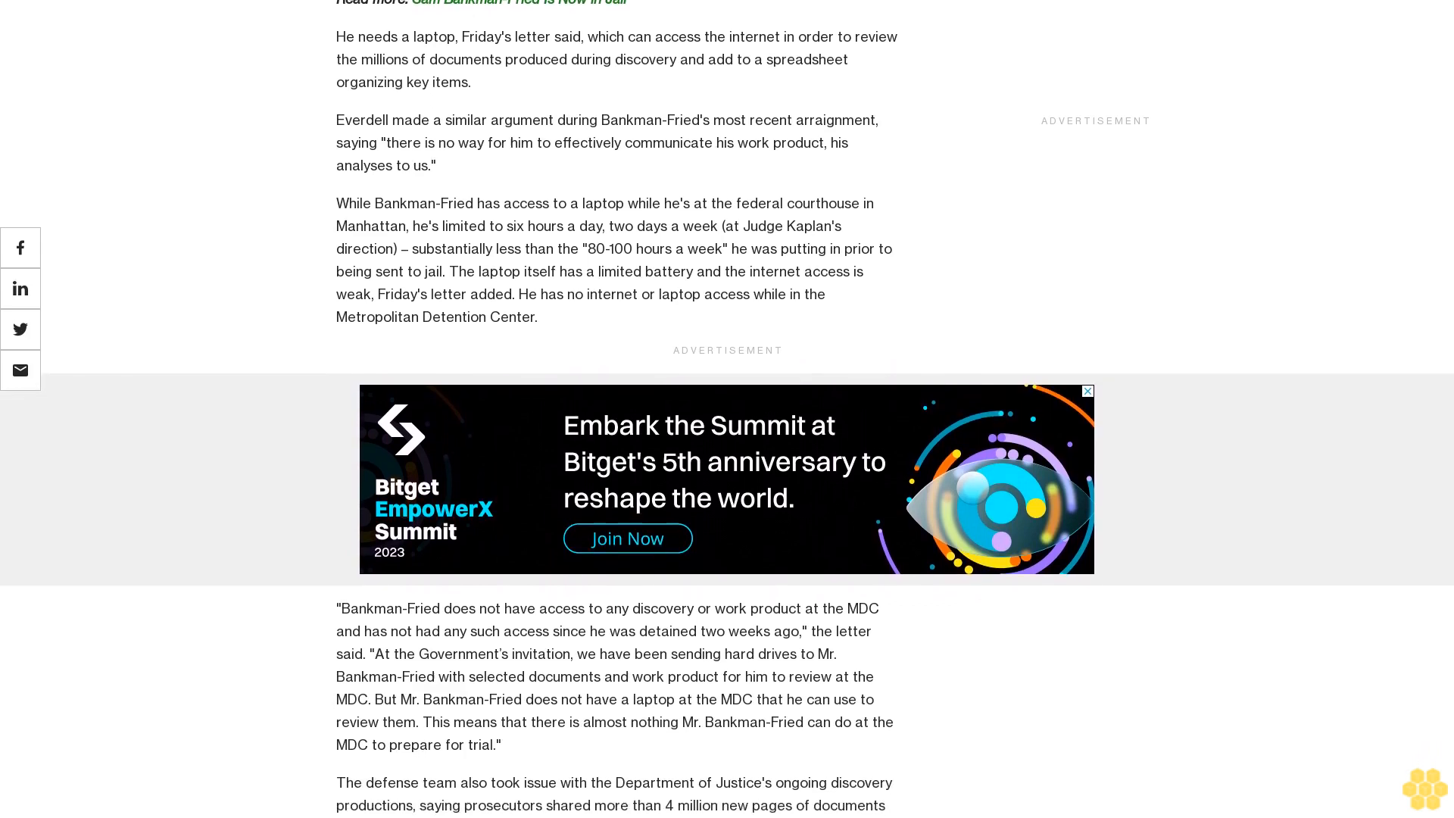
{"action": "scroll", "scroll_direction": "down", "scroll_amount": 3}
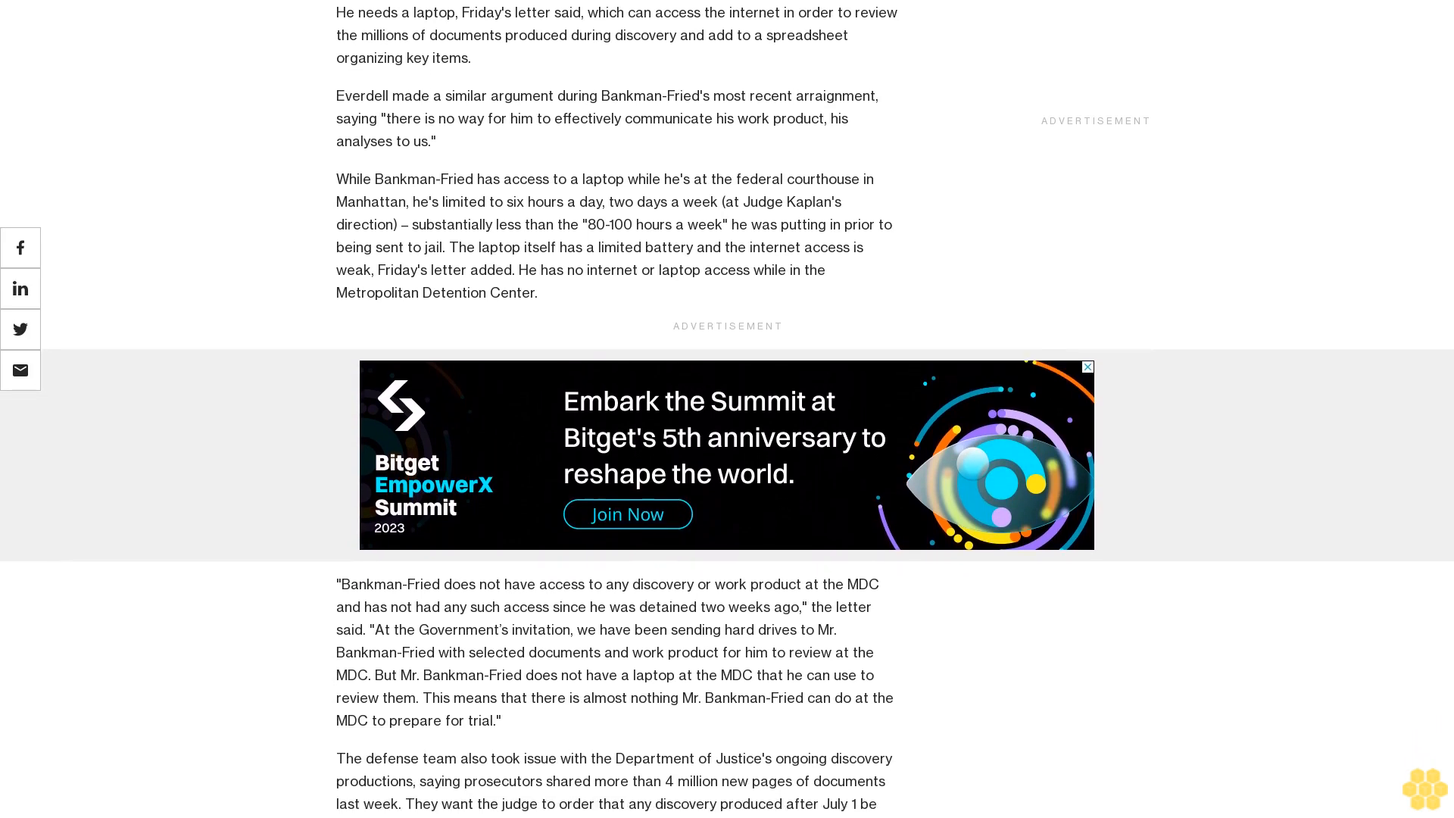
{"action": "scroll", "scroll_direction": "down", "scroll_amount": 3}
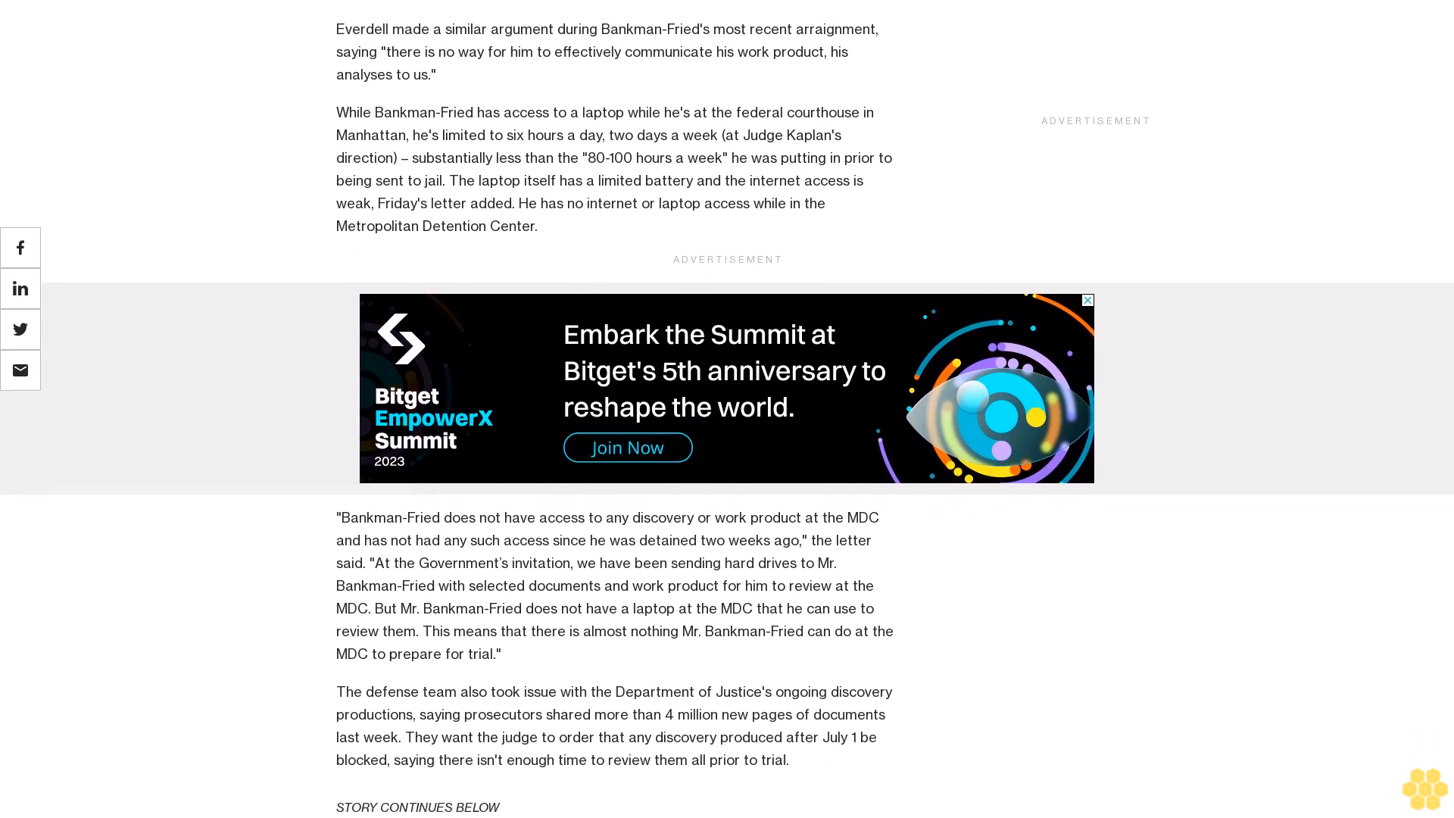
{"action": "scroll", "scroll_direction": "up", "scroll_amount": 3}
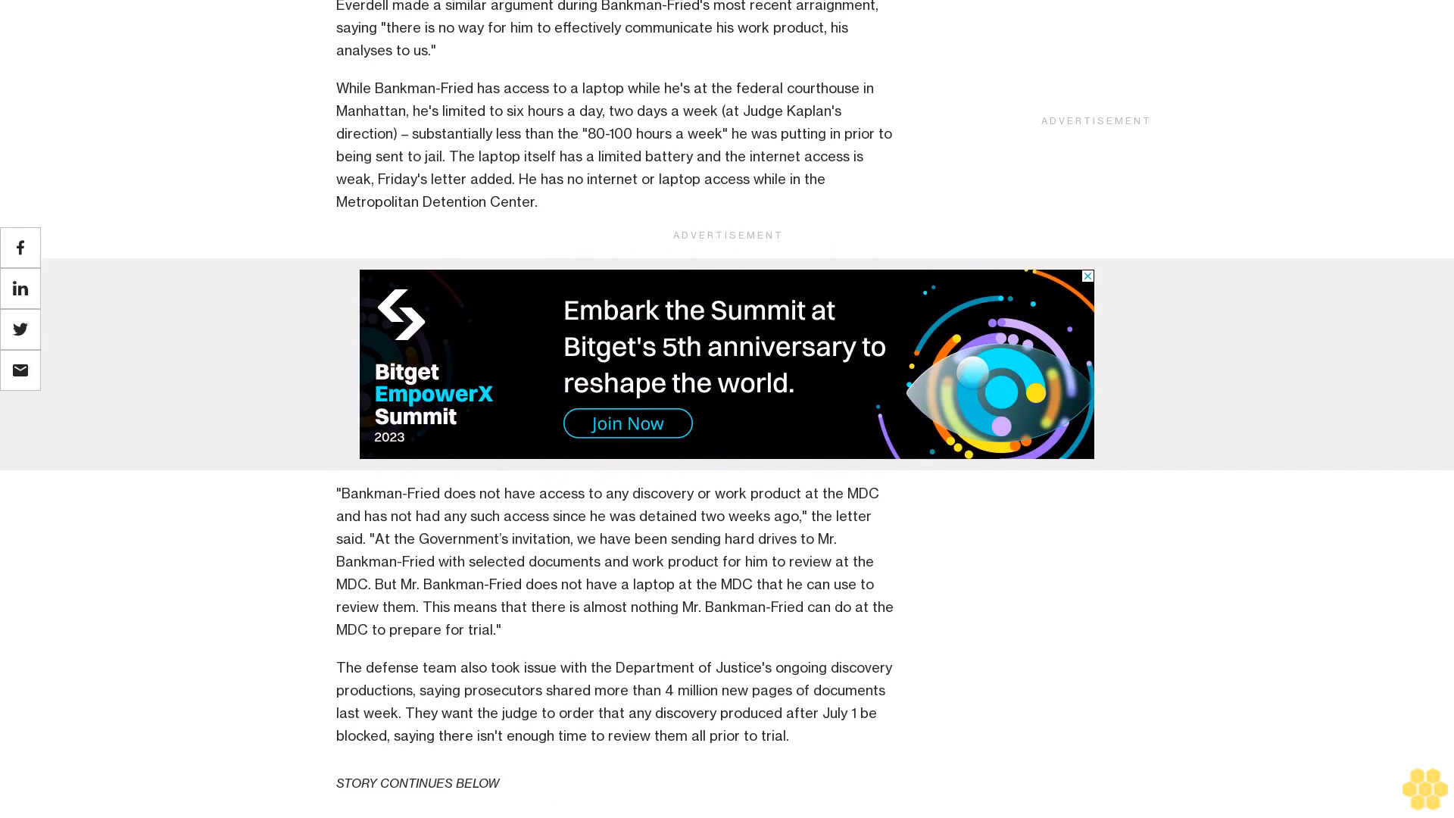
{"action": "scroll", "scroll_direction": "down", "scroll_amount": 3}
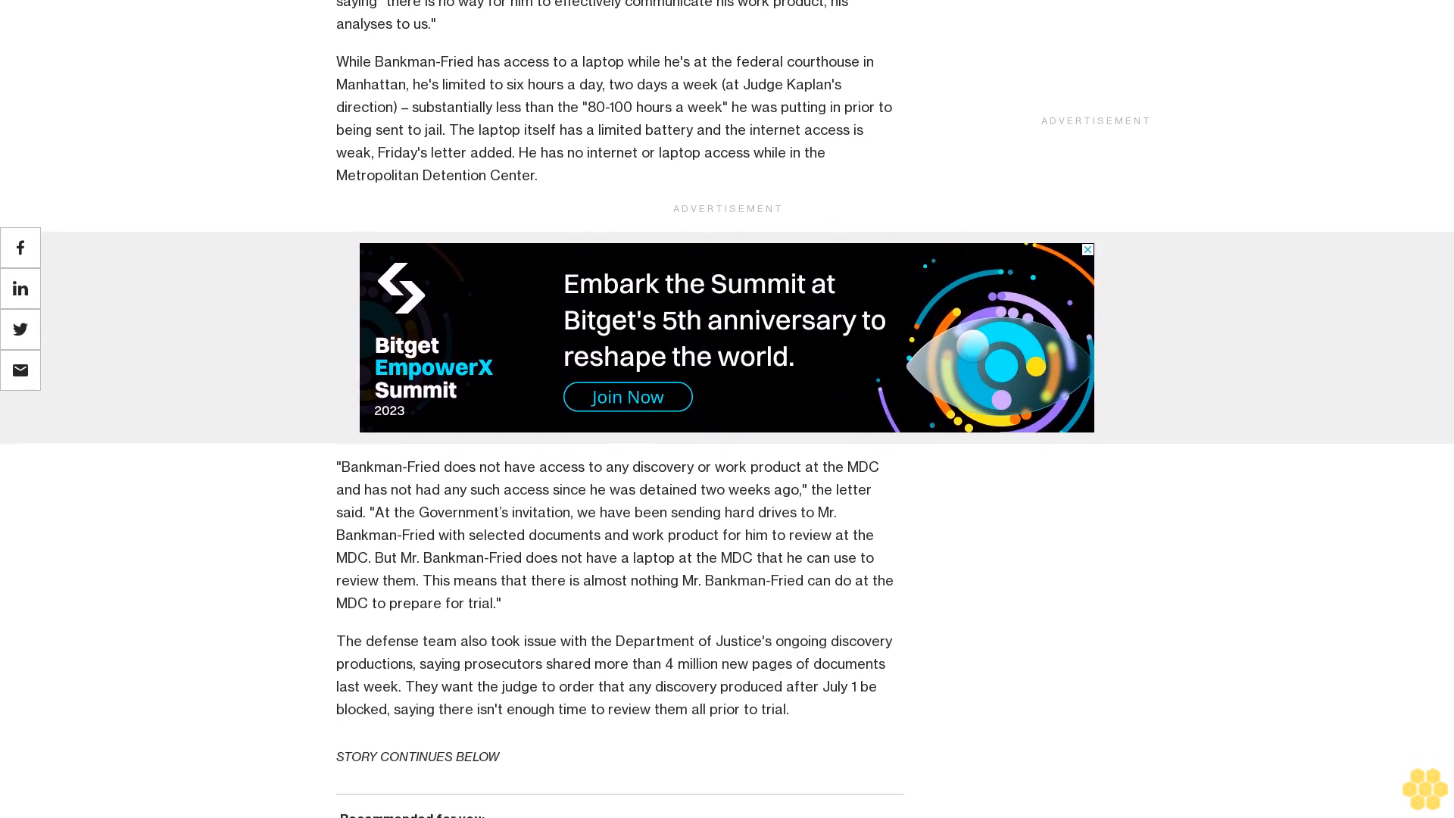
{"action": "scroll", "scroll_direction": "down", "scroll_amount": 3}
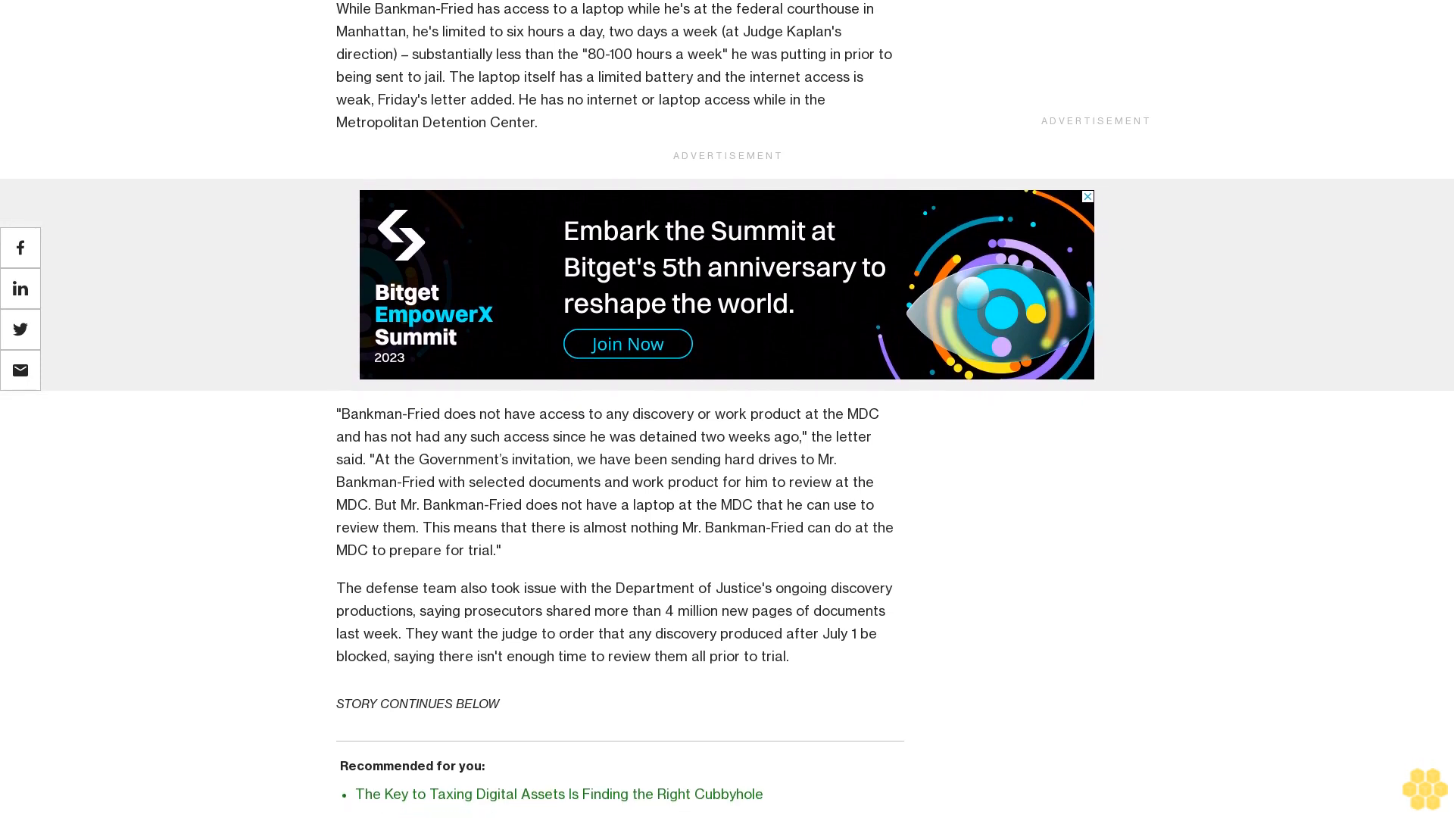
{"action": "scroll", "scroll_direction": "down", "scroll_amount": 3}
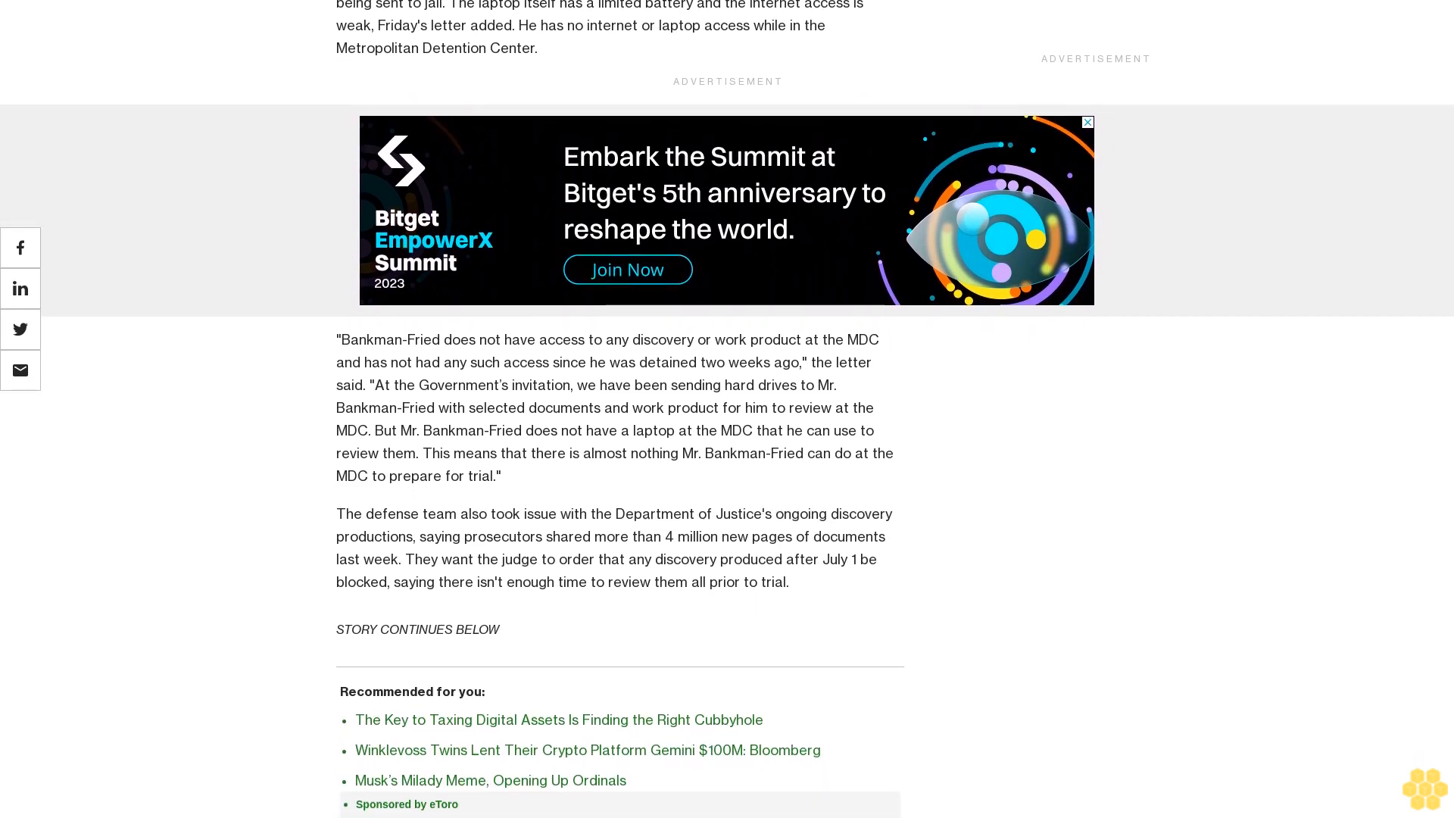
{"action": "scroll", "scroll_direction": "down", "scroll_amount": 3}
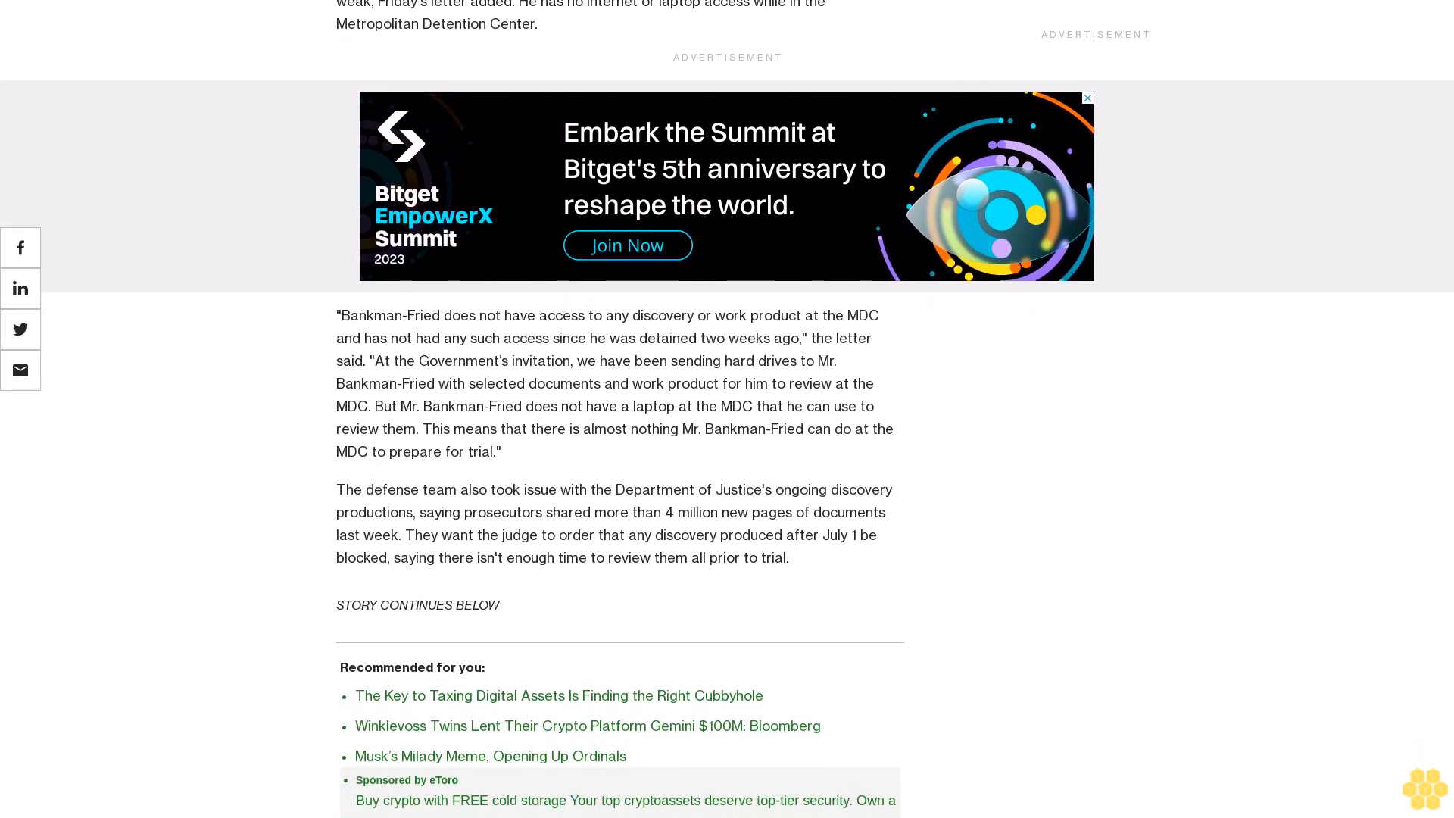
{"action": "scroll", "scroll_direction": "down", "scroll_amount": 3}
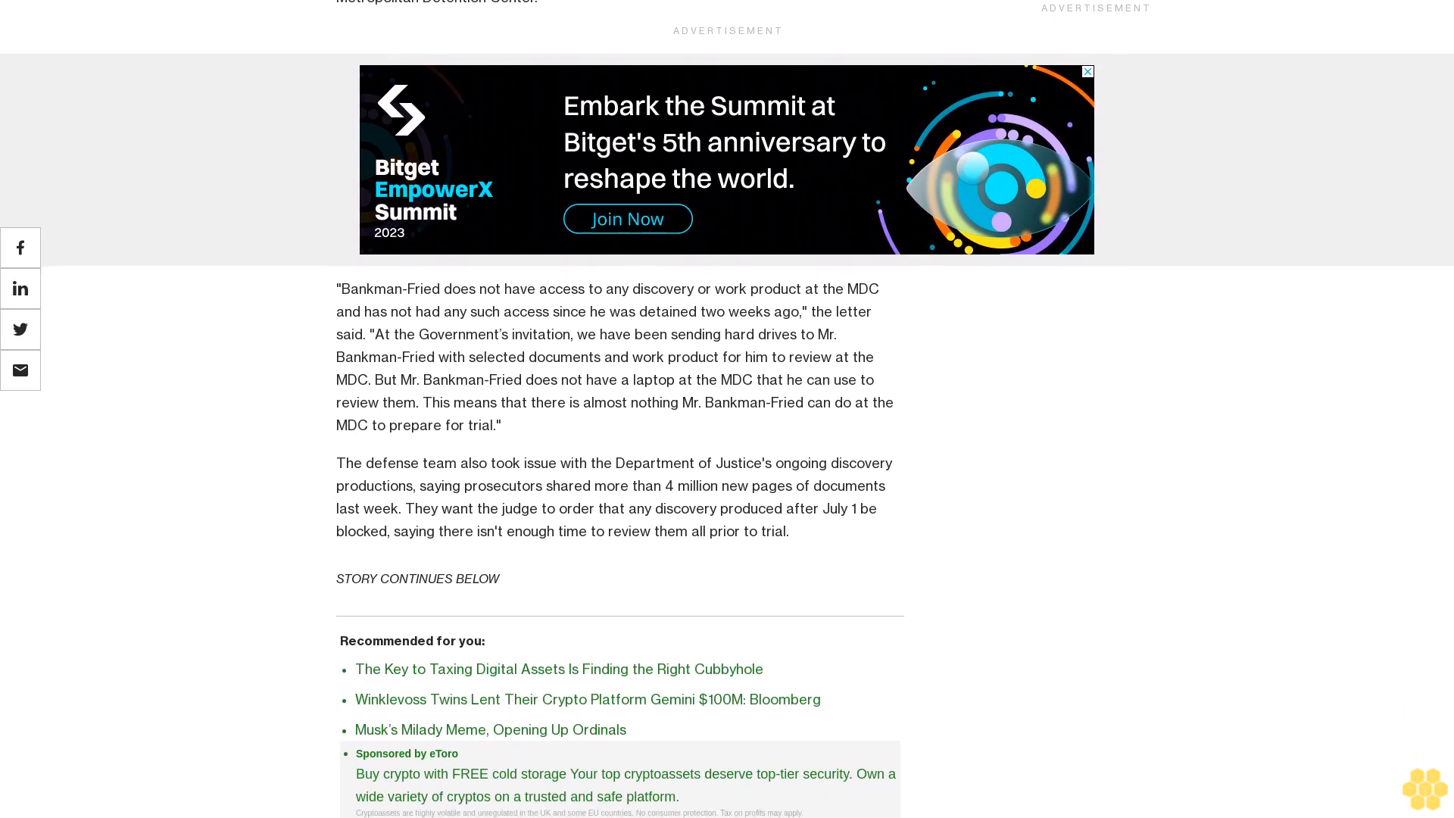
{"action": "scroll", "scroll_direction": "down", "scroll_amount": 3}
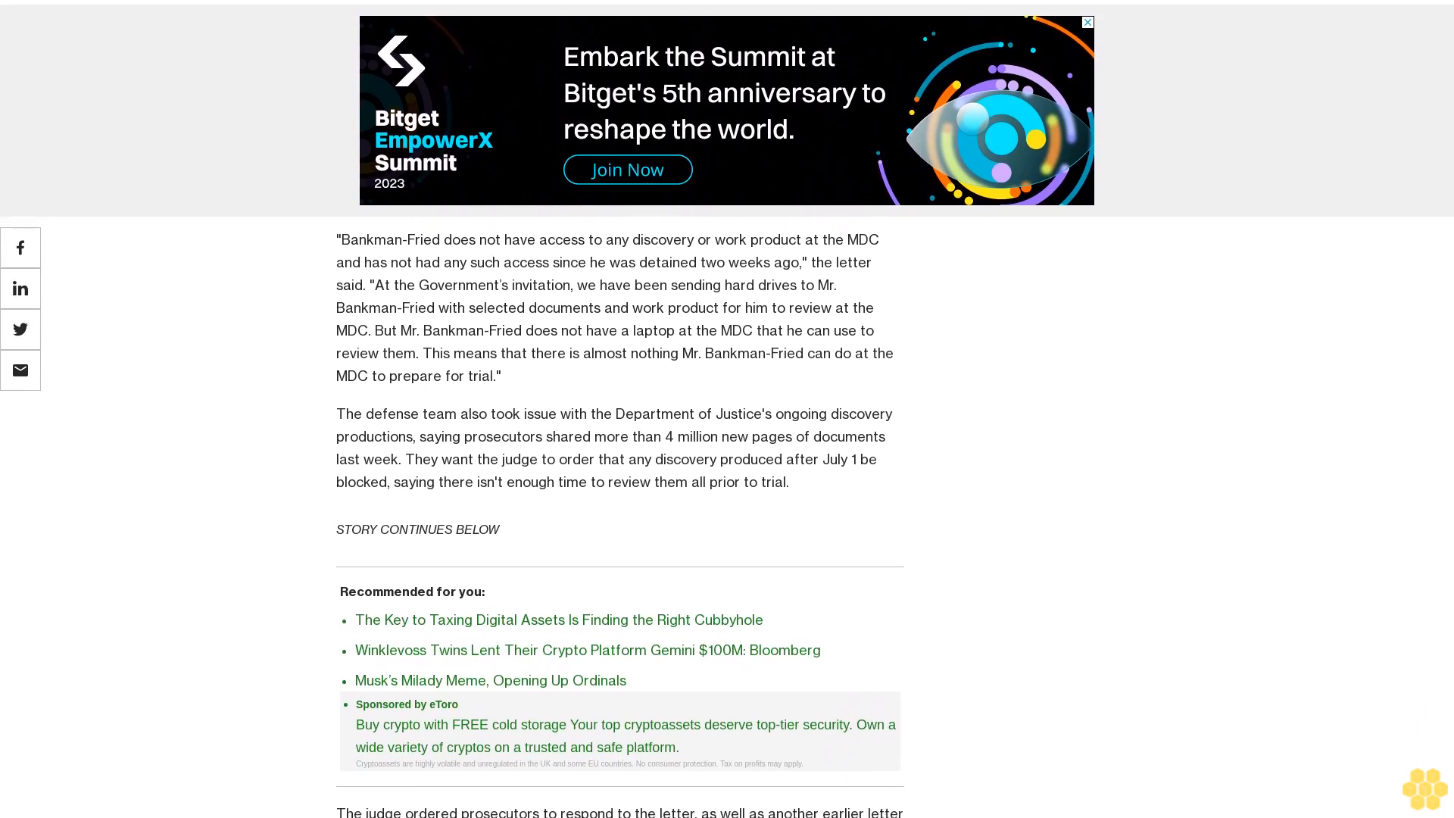
{"action": "scroll", "scroll_direction": "down", "scroll_amount": 3}
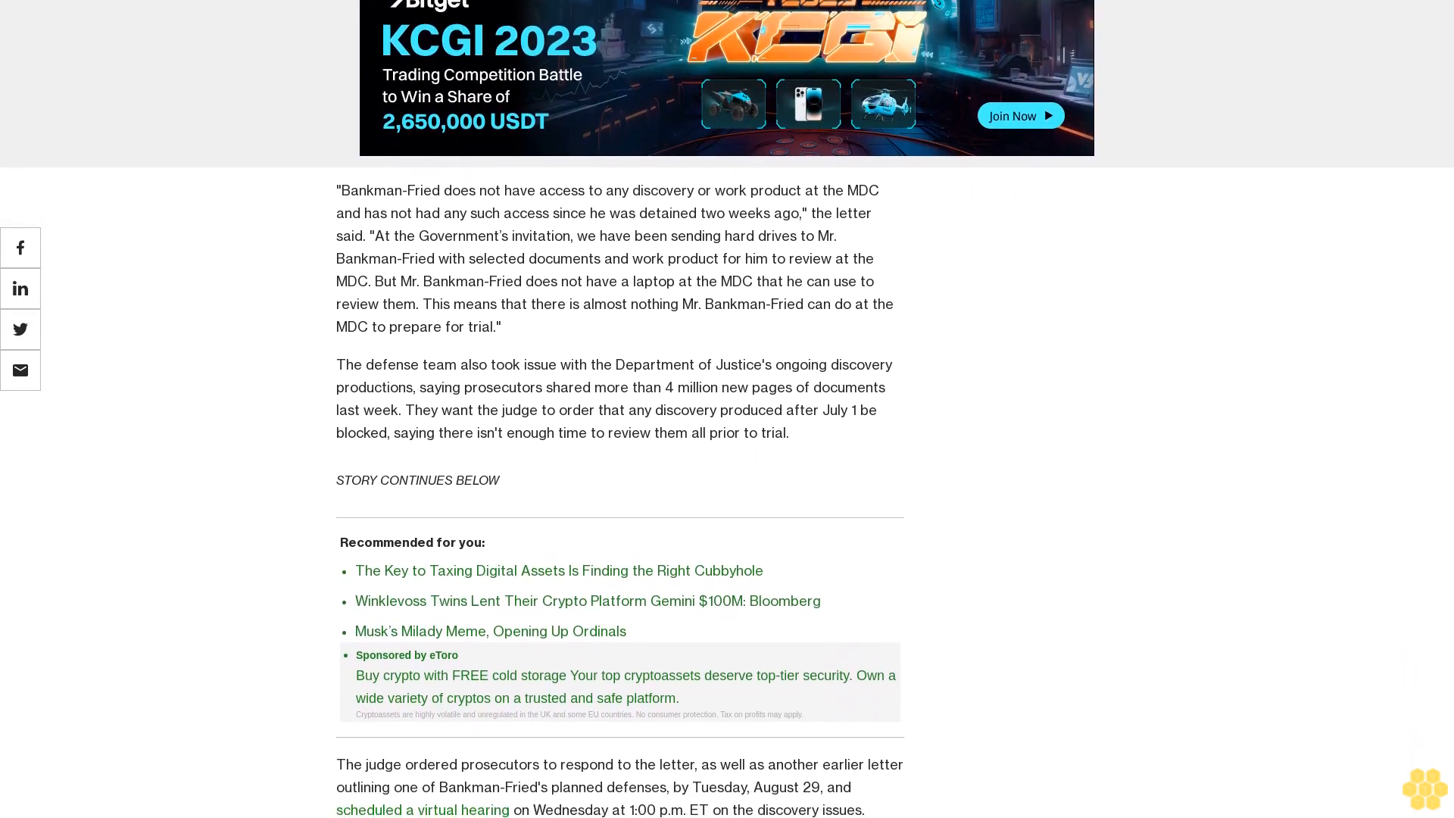
{"action": "scroll", "scroll_direction": "down", "scroll_amount": 3}
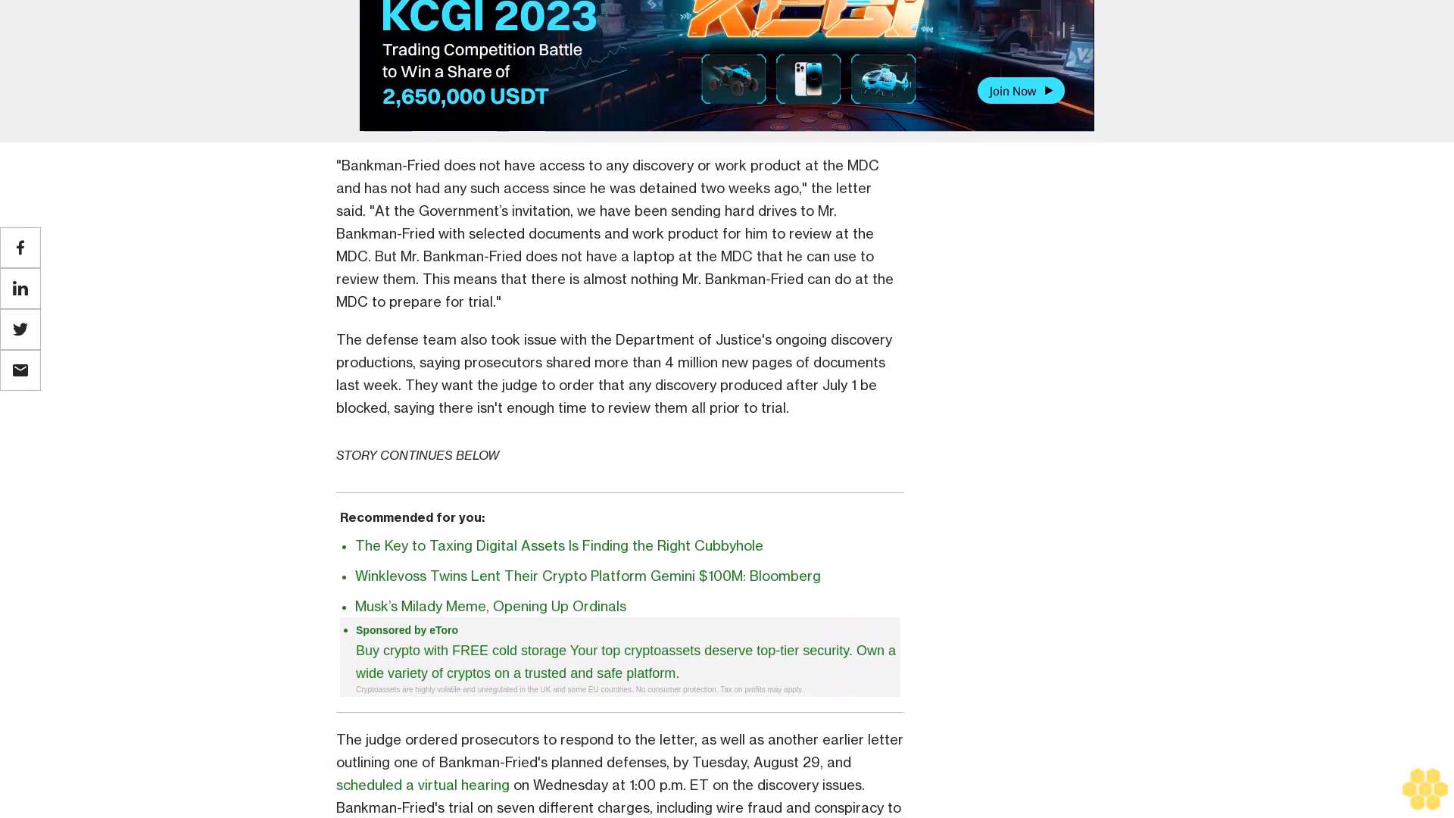